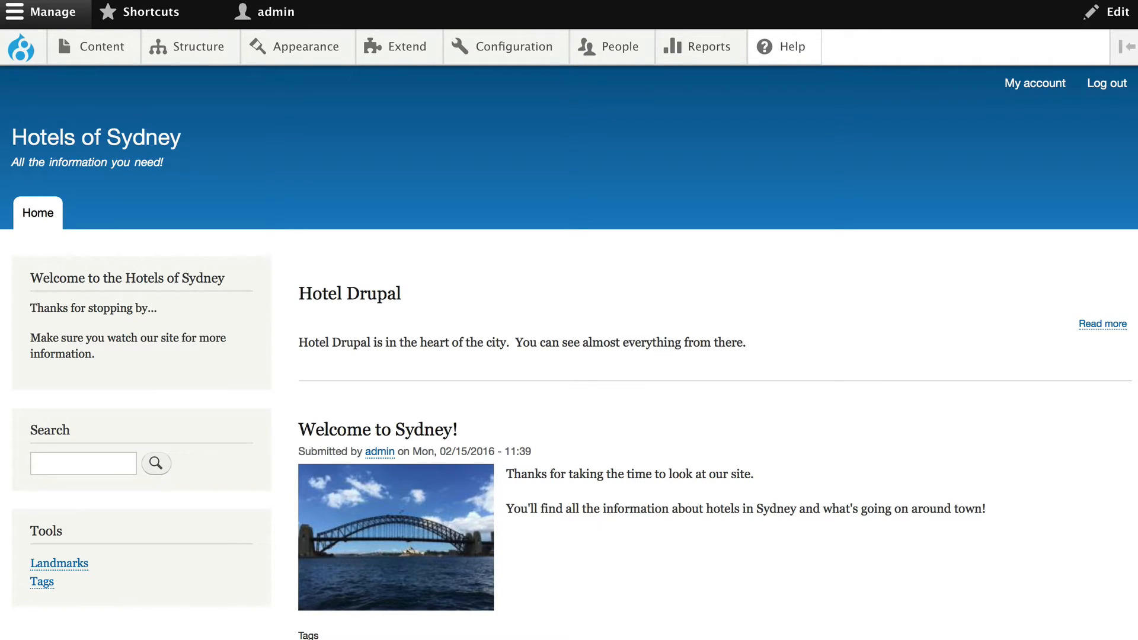
View the Hotel Drupal node from the homepage, scrolling through its picture, link, phone and map
left_click(1102, 324)
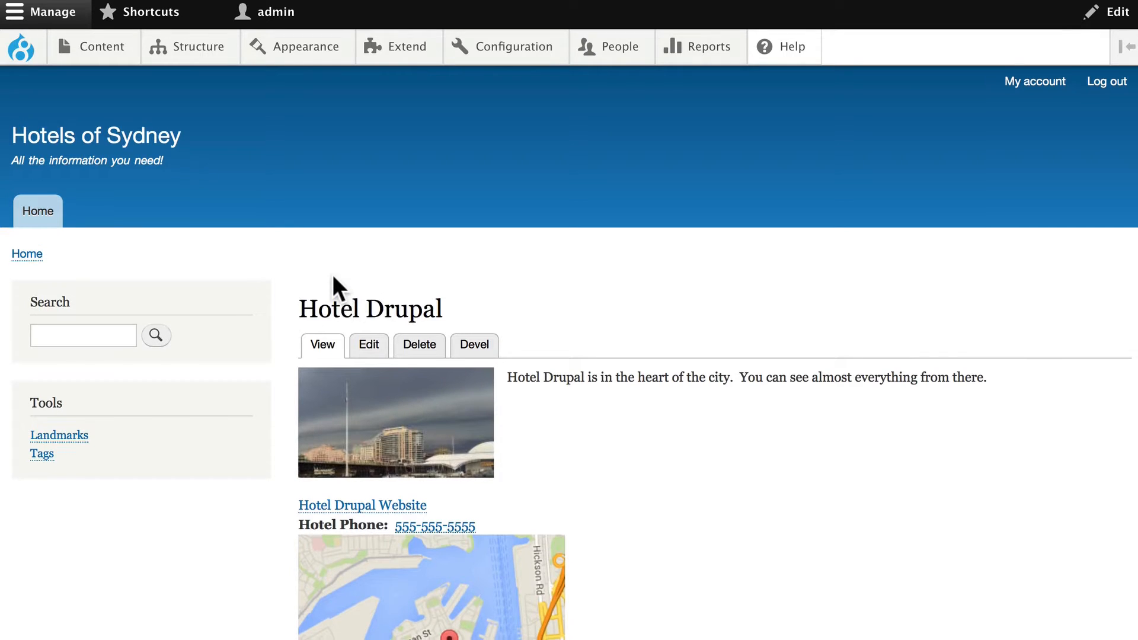
scroll("down", 3)
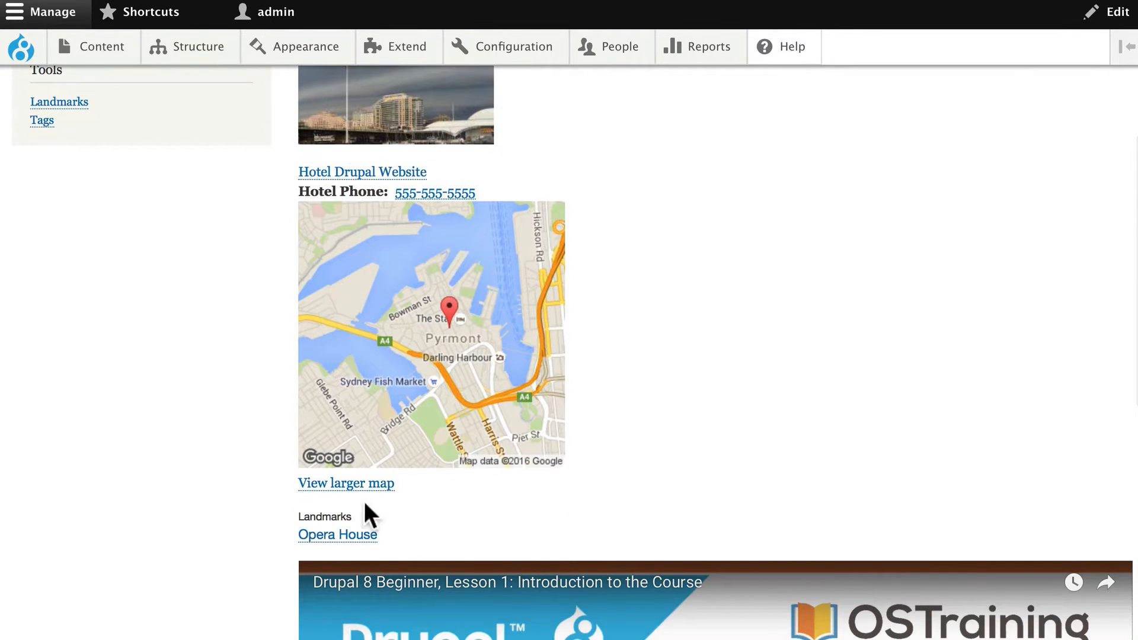
mouse_move(675, 510)
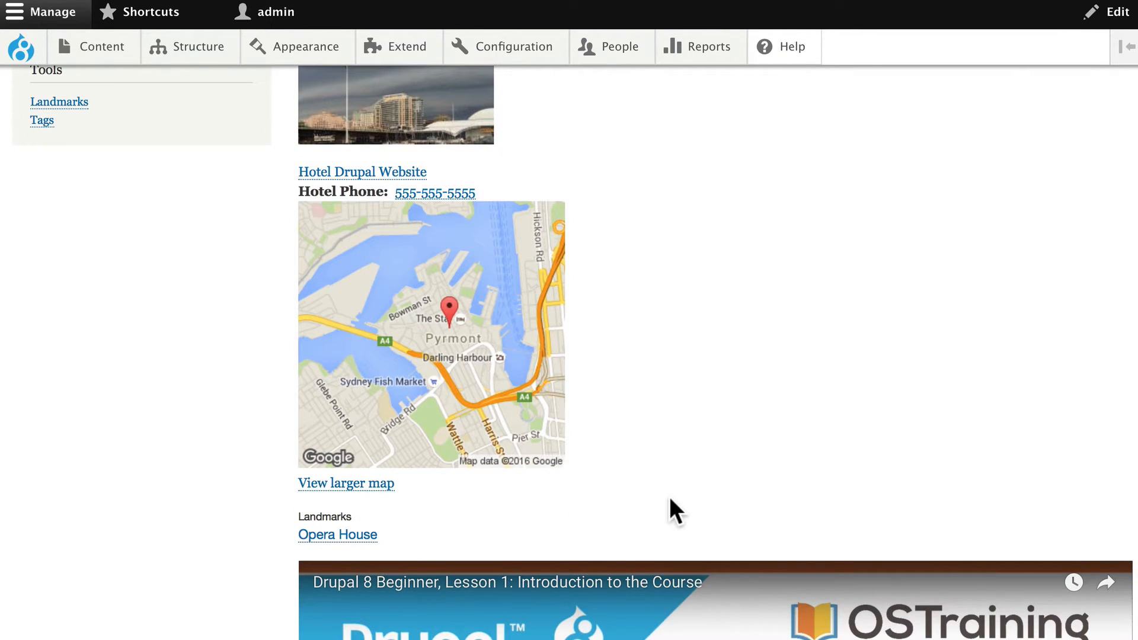
scroll("down", 3)
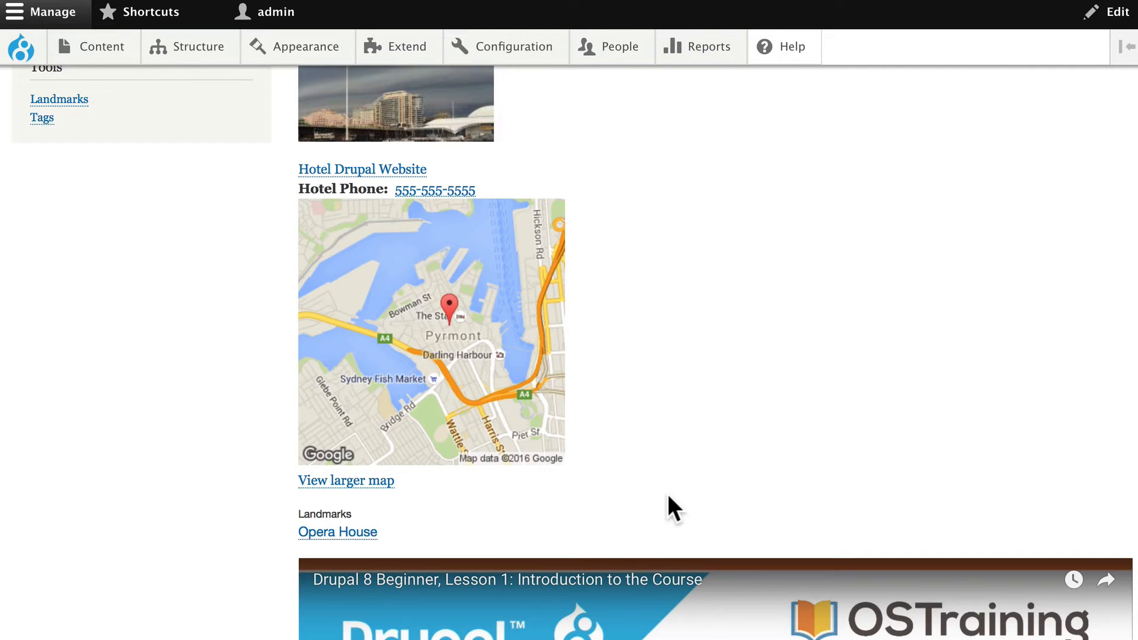
scroll("up", 3)
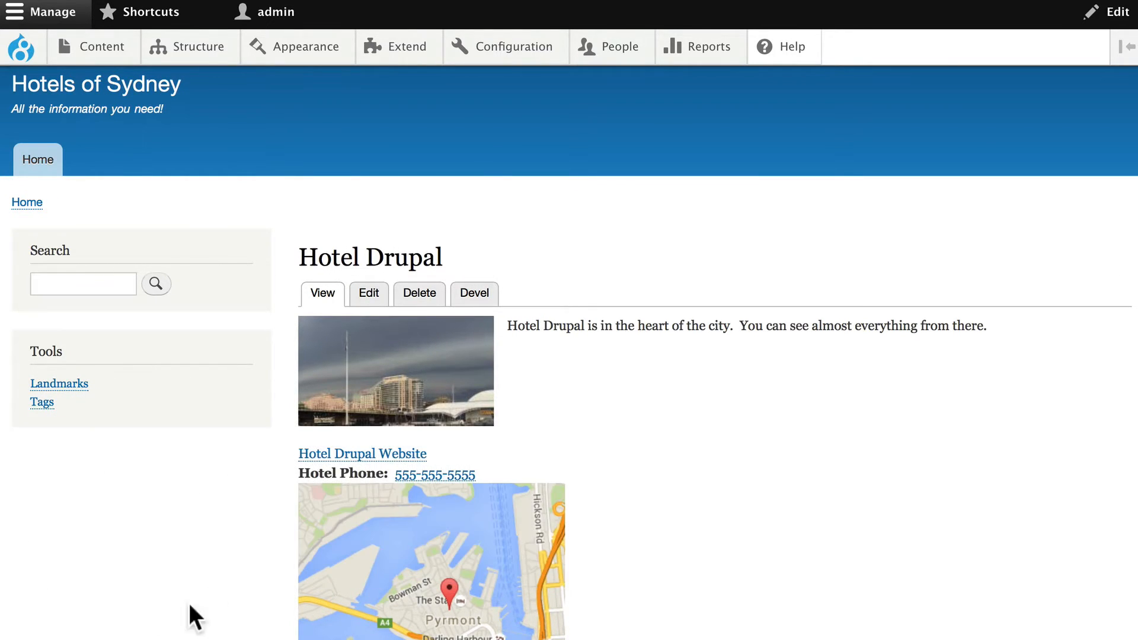
mouse_move(113, 633)
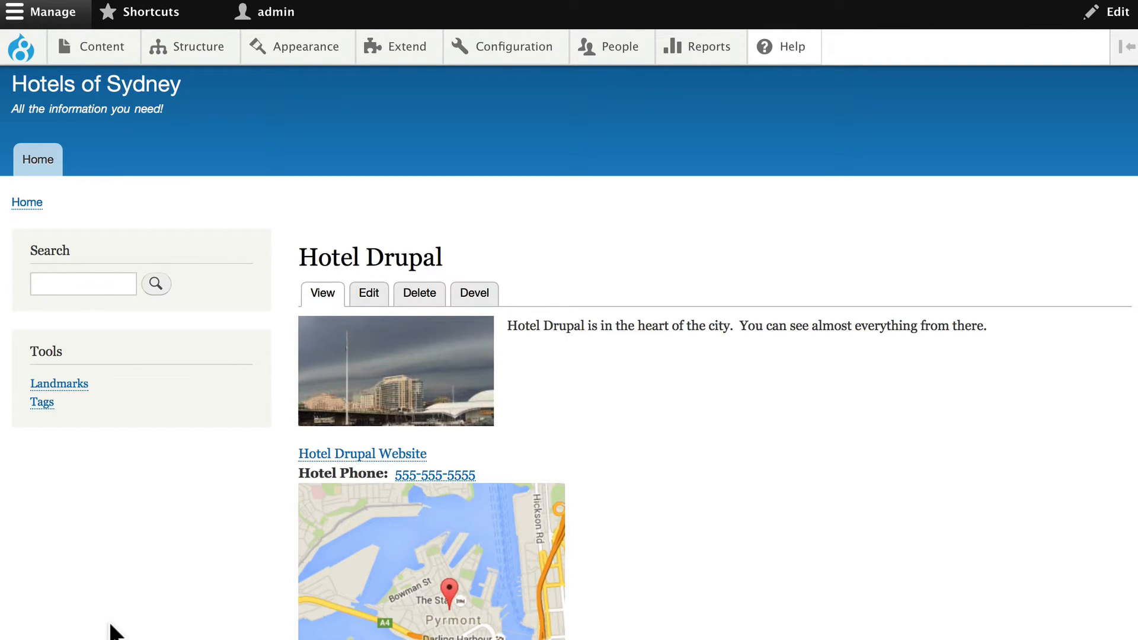
Review the Views Slideshow project page on drupal.org and grab the Drupal 8 release download link
scroll("down", 3)
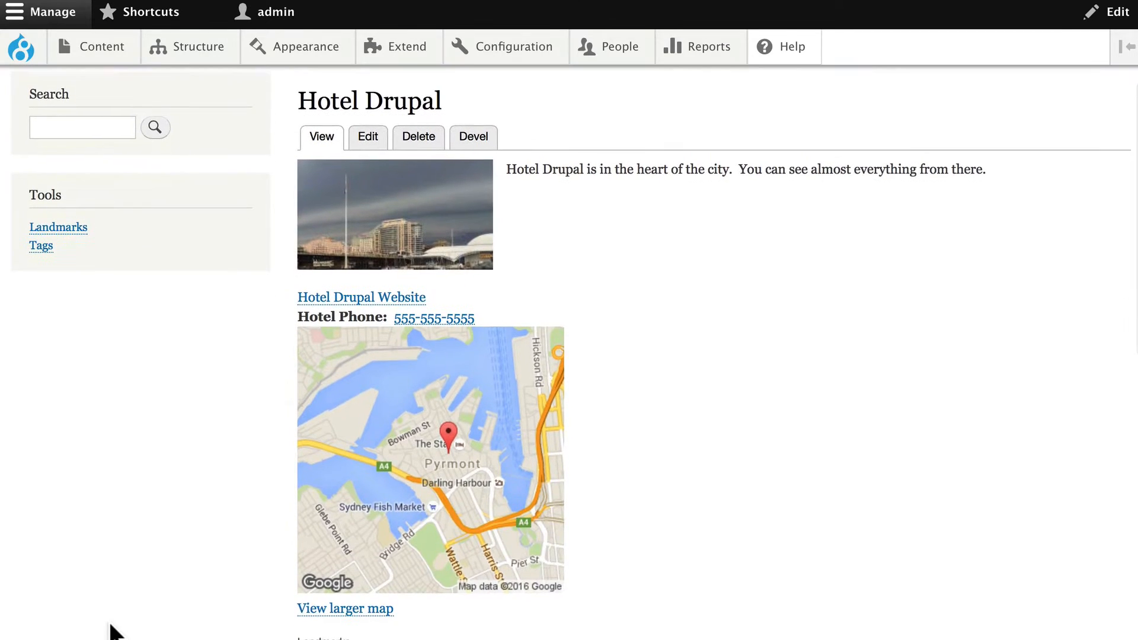
scroll("down", 3)
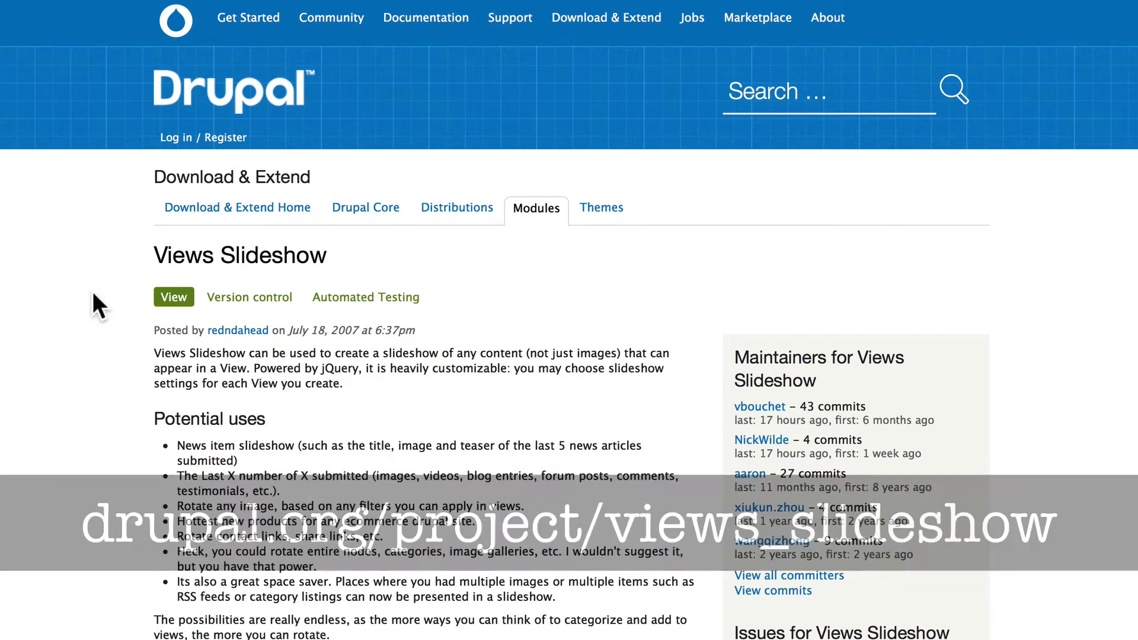
scroll("down", 3)
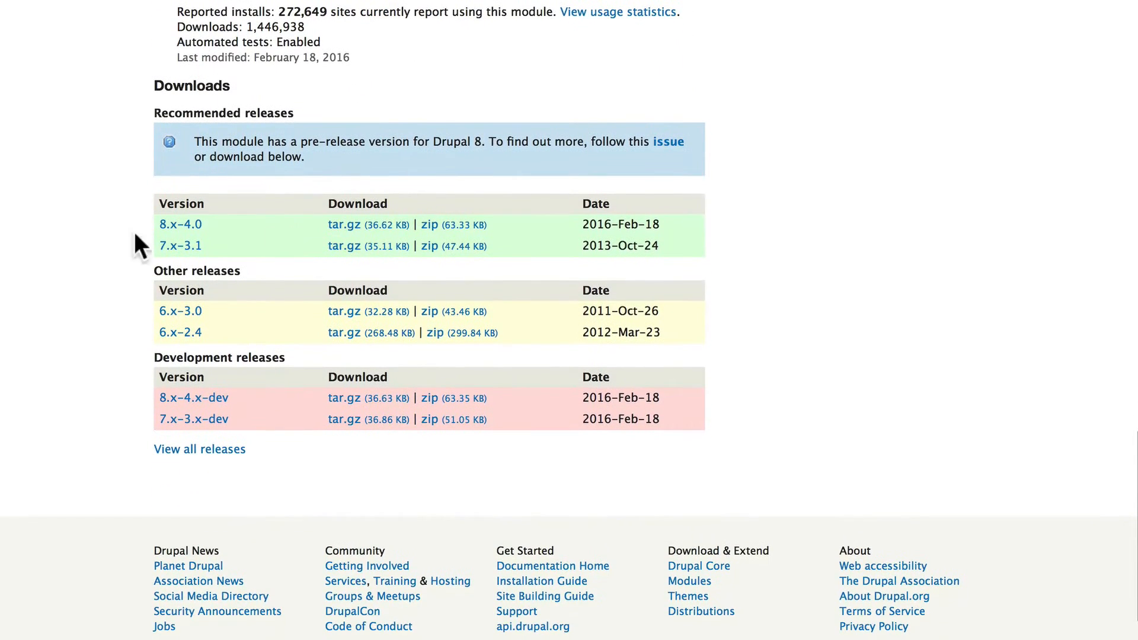
right_click(343, 224)
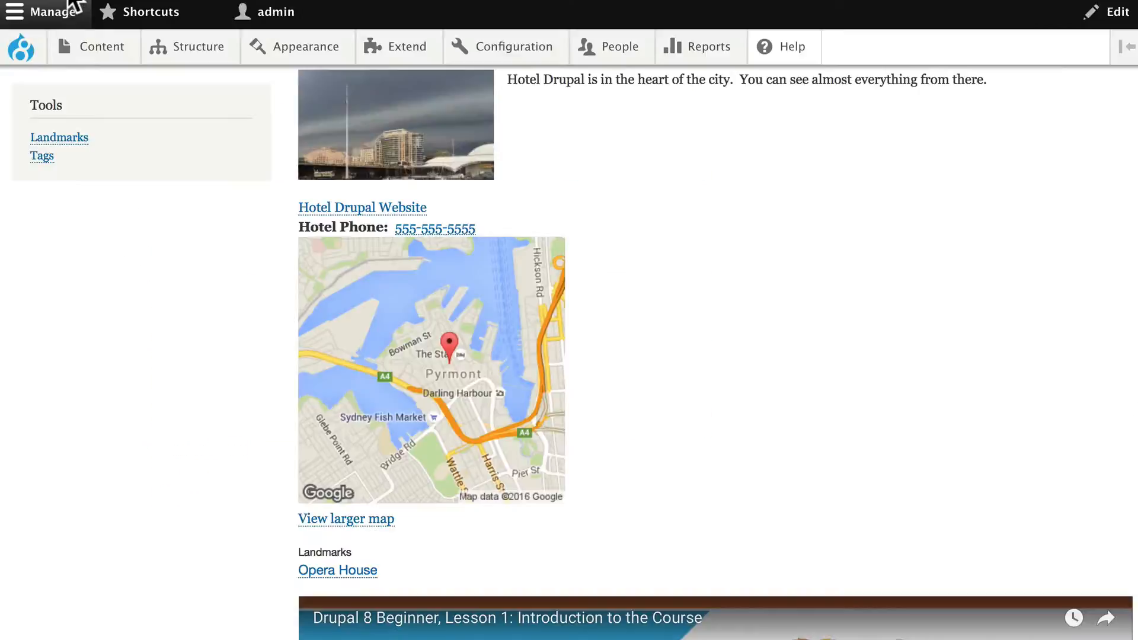
From Extend, install a new module using the Views Slideshow tar.gz URL
left_click(400, 46)
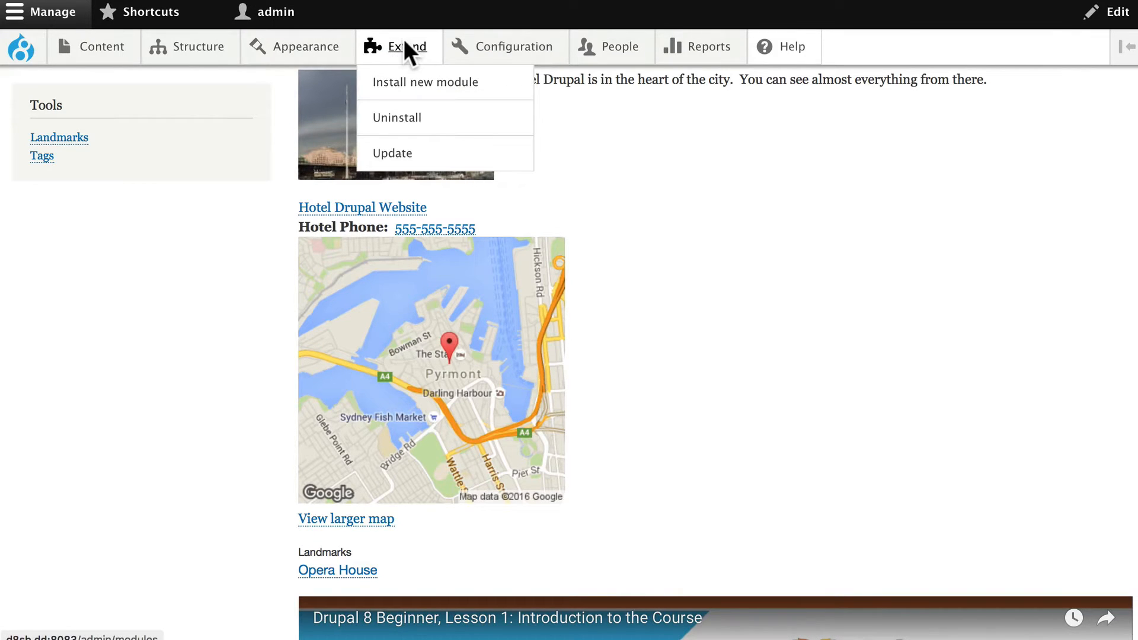
left_click(407, 46)
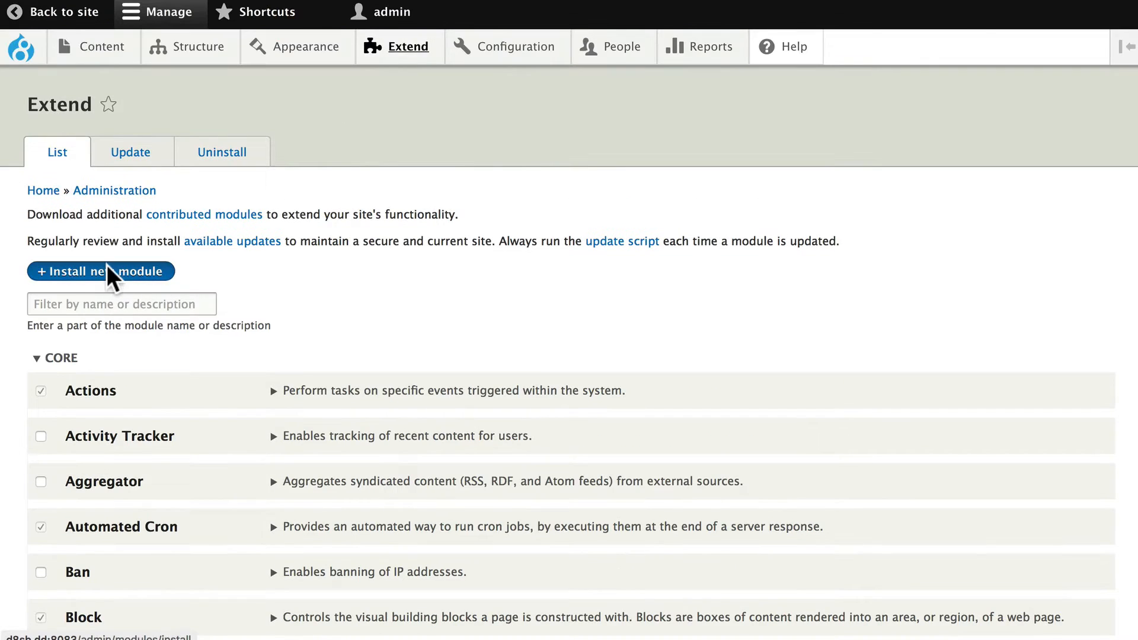
left_click(100, 270)
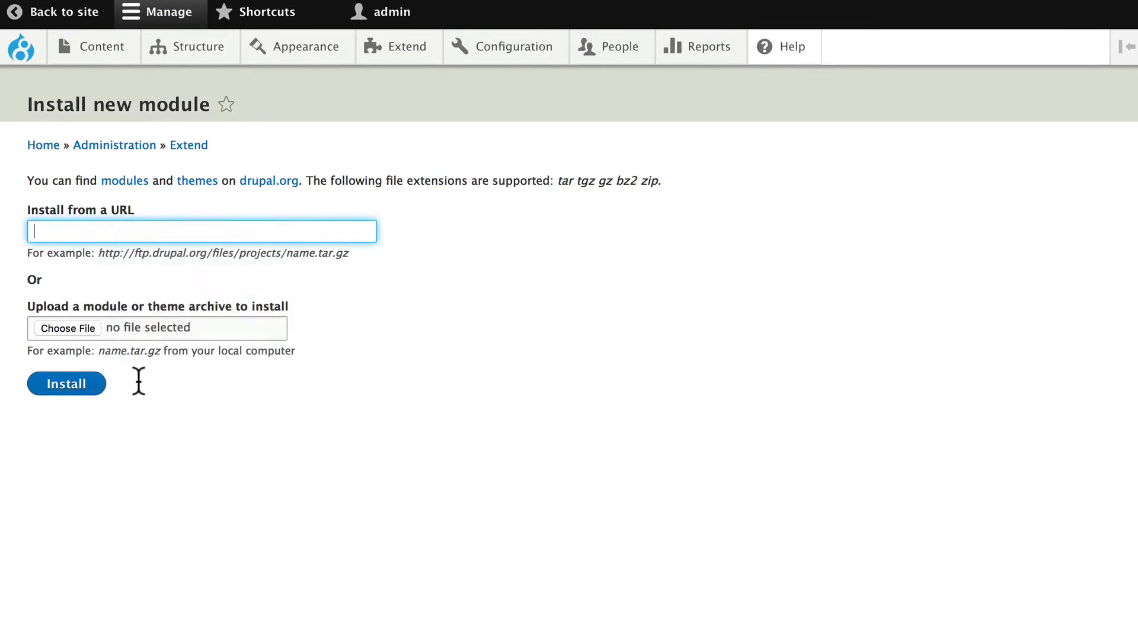
left_click(65, 383)
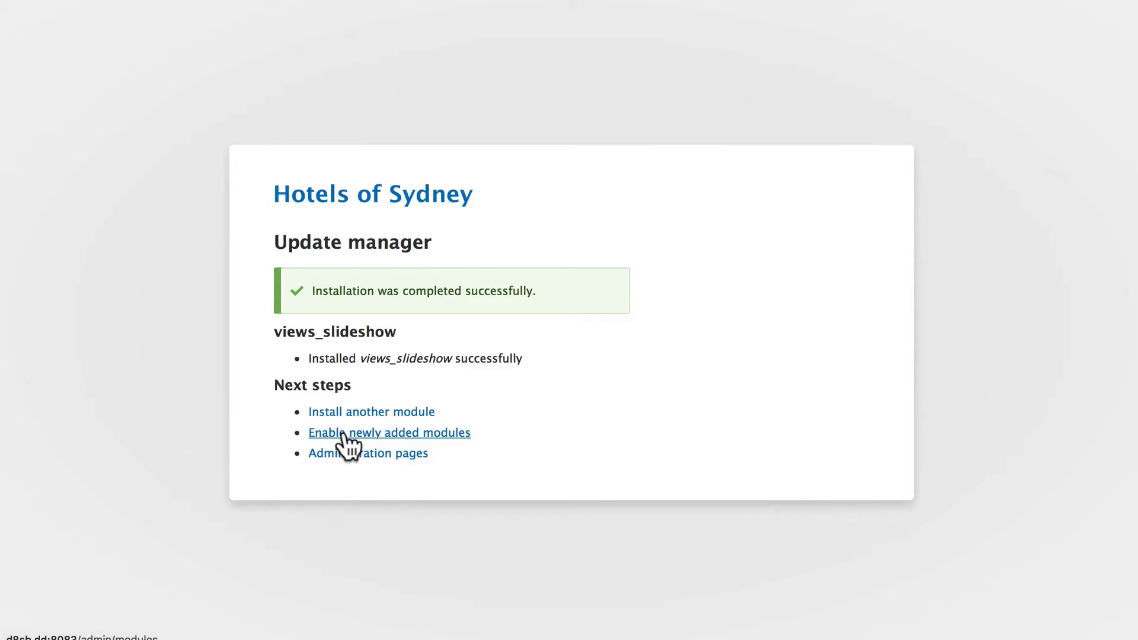
mouse_move(138, 427)
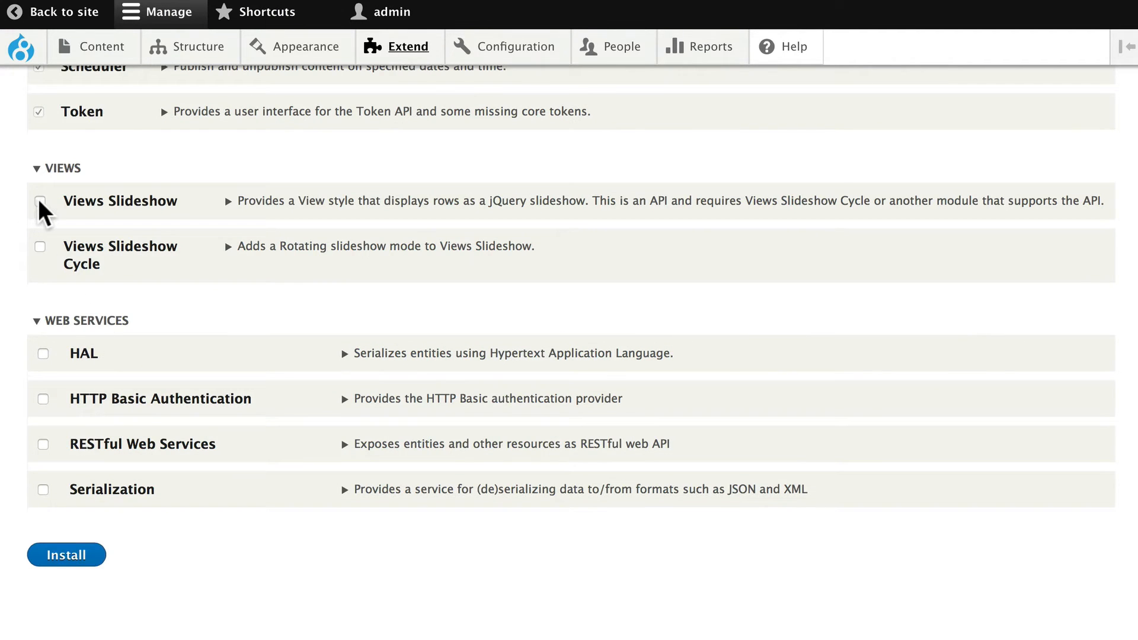
Enable the Views Slideshow and Views Slideshow Cycle modules and install them
left_click(38, 202)
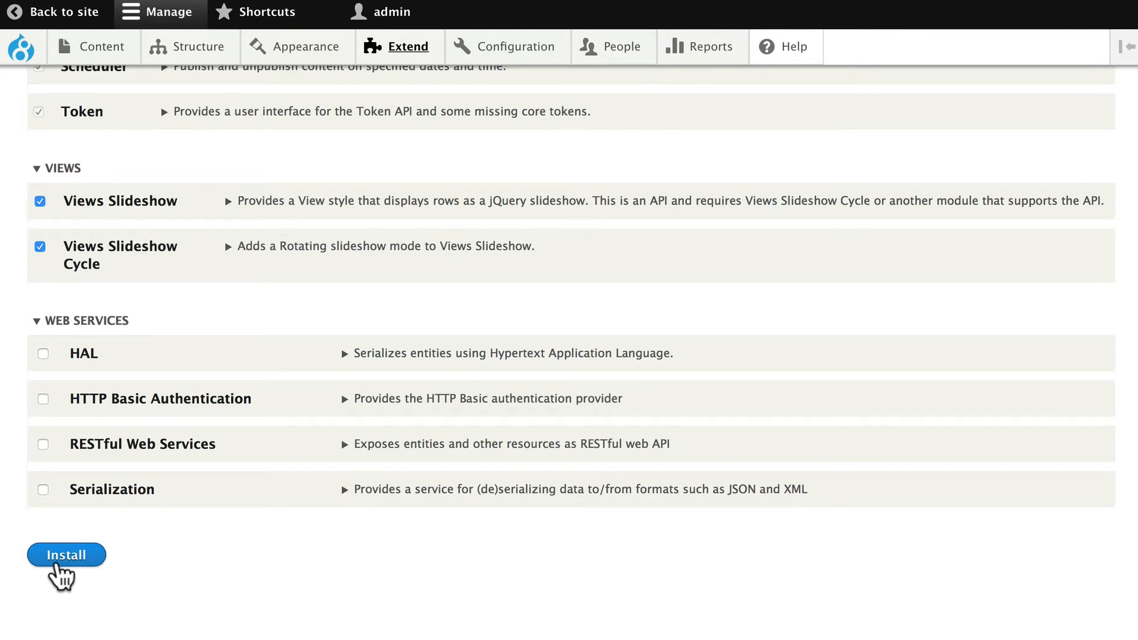
left_click(65, 555)
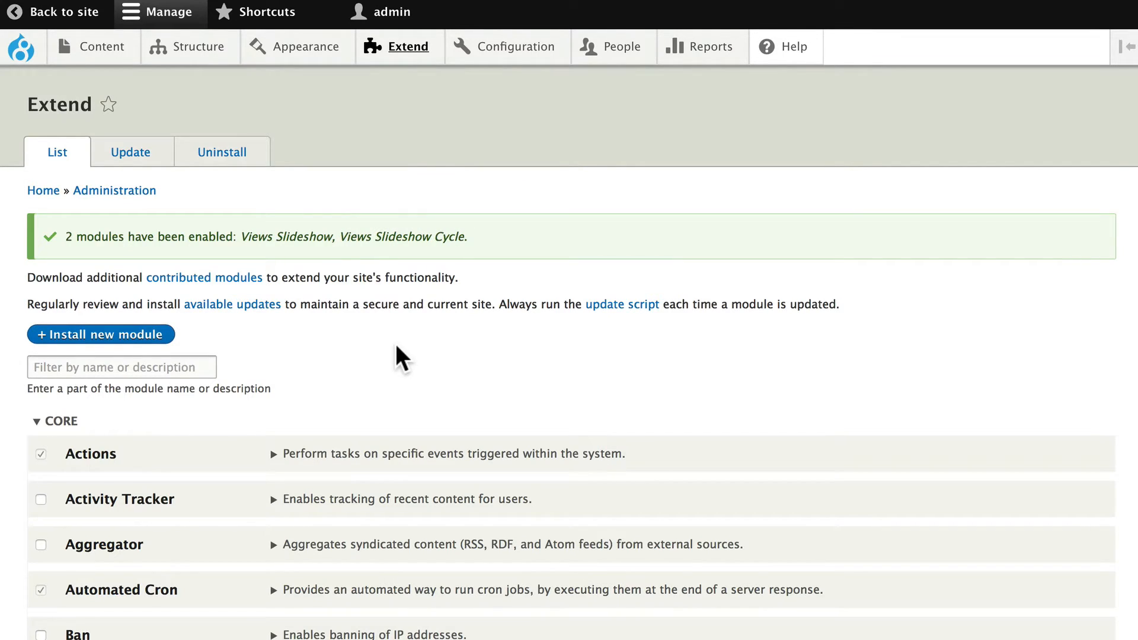
mouse_move(370, 327)
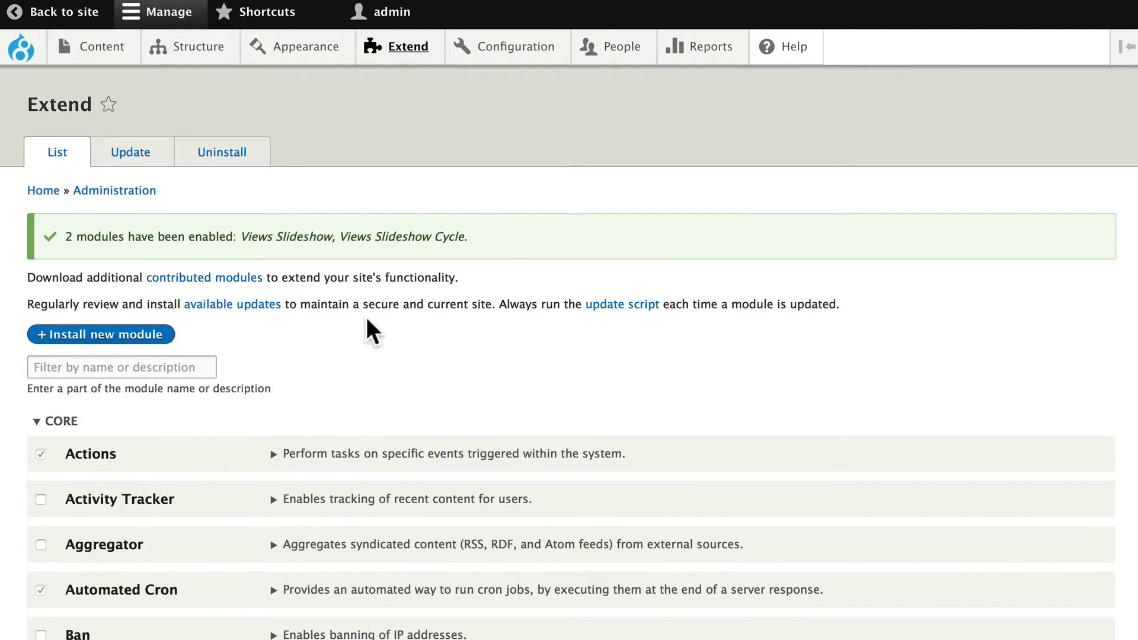
Go to Structure > Content types > Hotels > Manage fields and start adding a new field
left_click(198, 47)
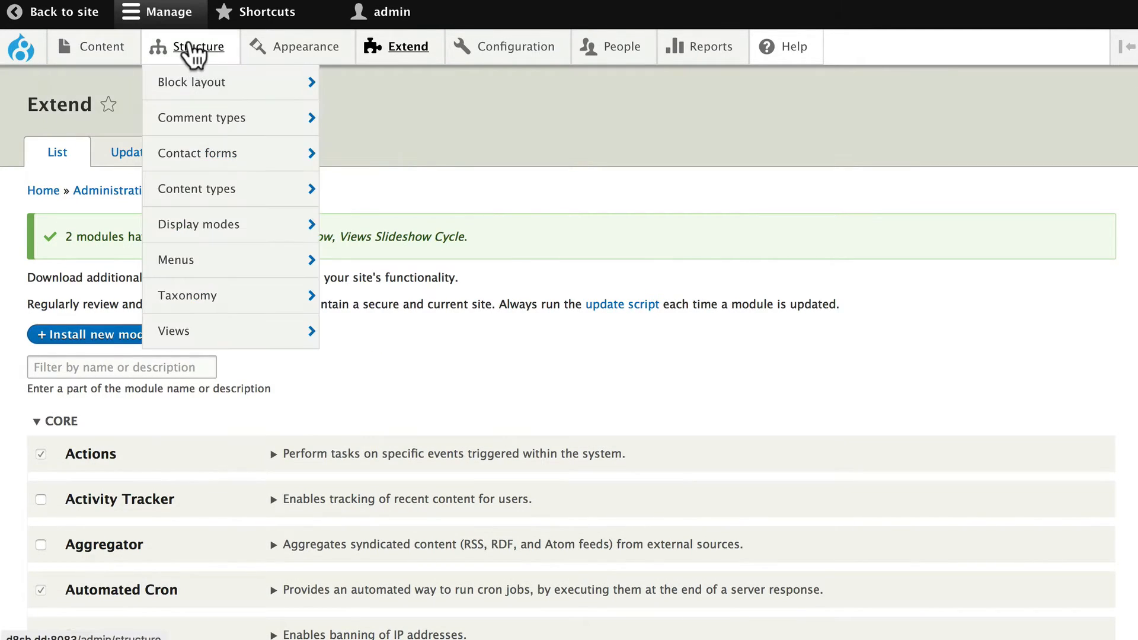
mouse_move(351, 296)
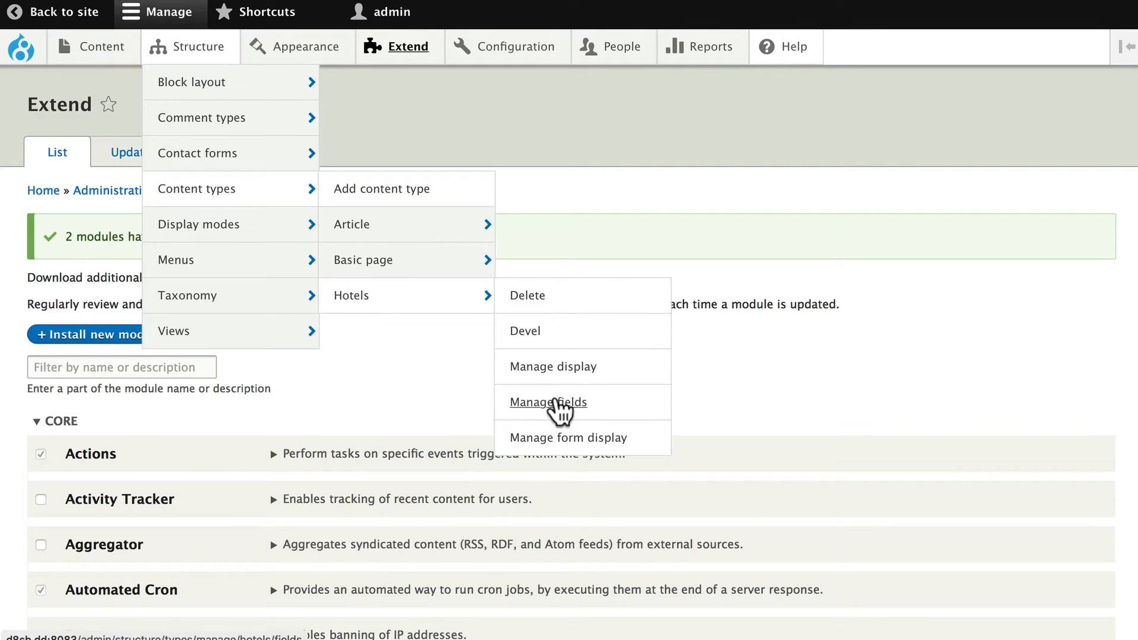
left_click(547, 401)
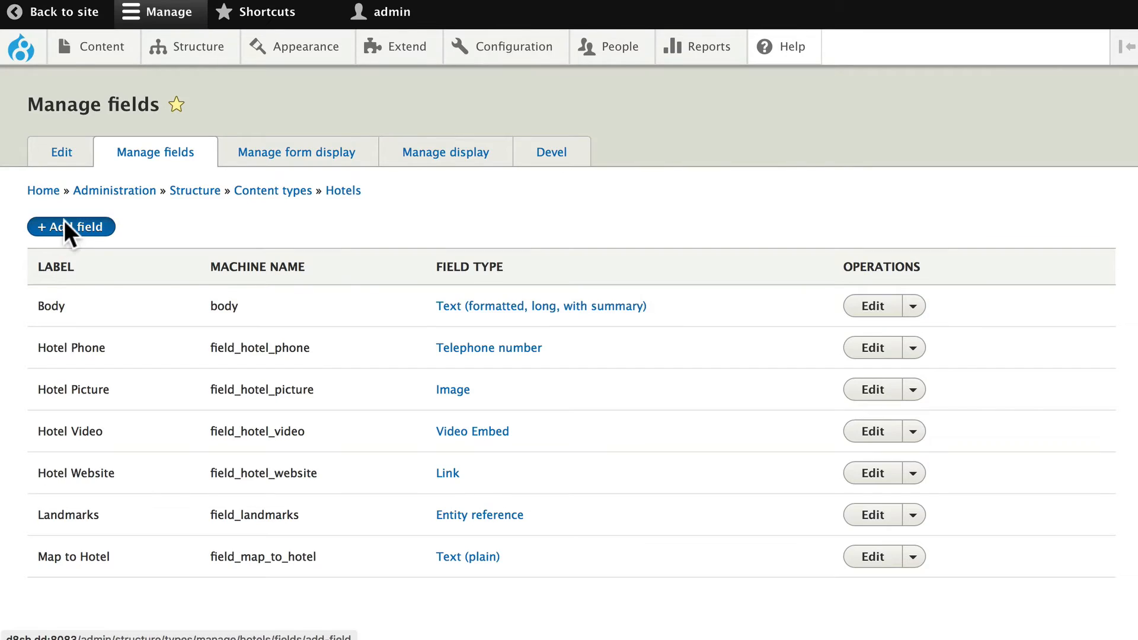
left_click(70, 227)
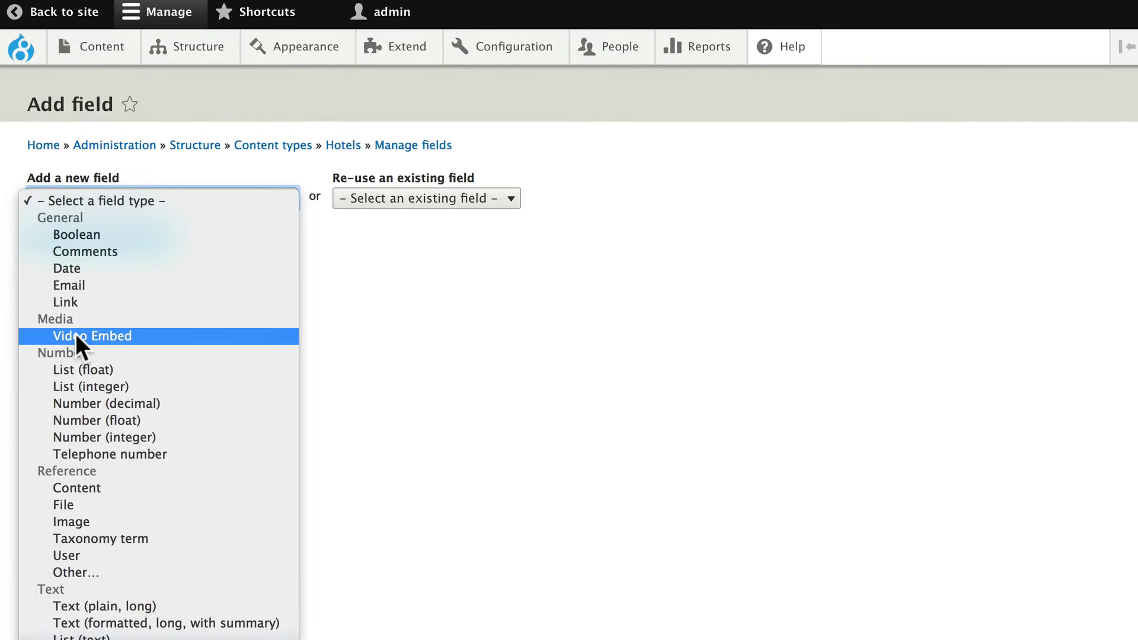
Create an Image field named Slides on Hotels, limited to 10 values, and save its field settings
left_click(72, 522)
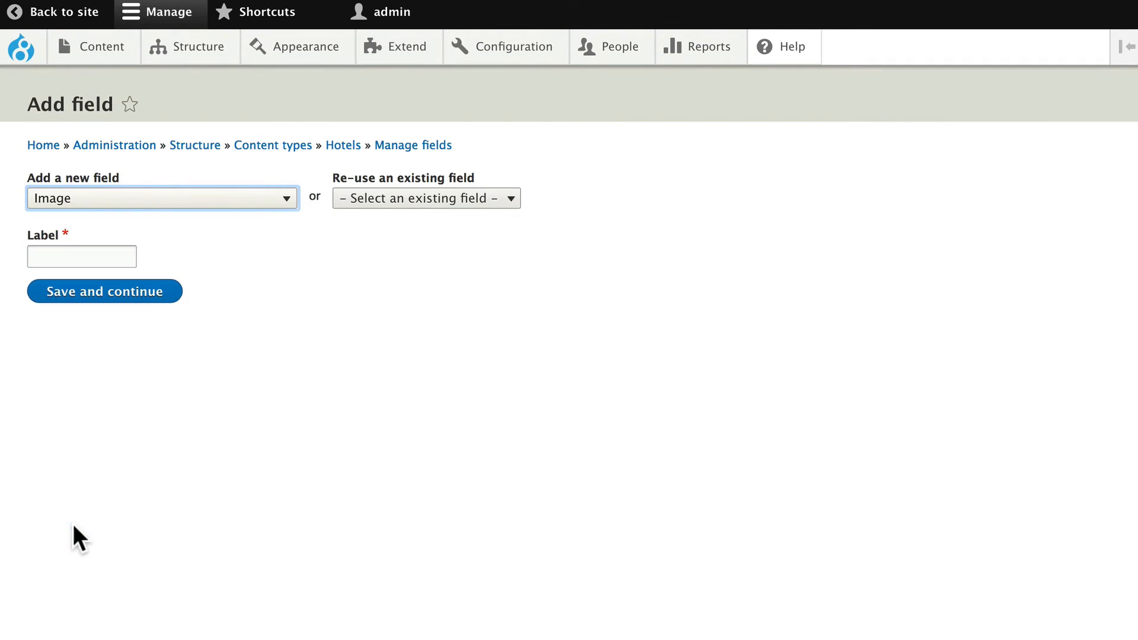
type("Slid")
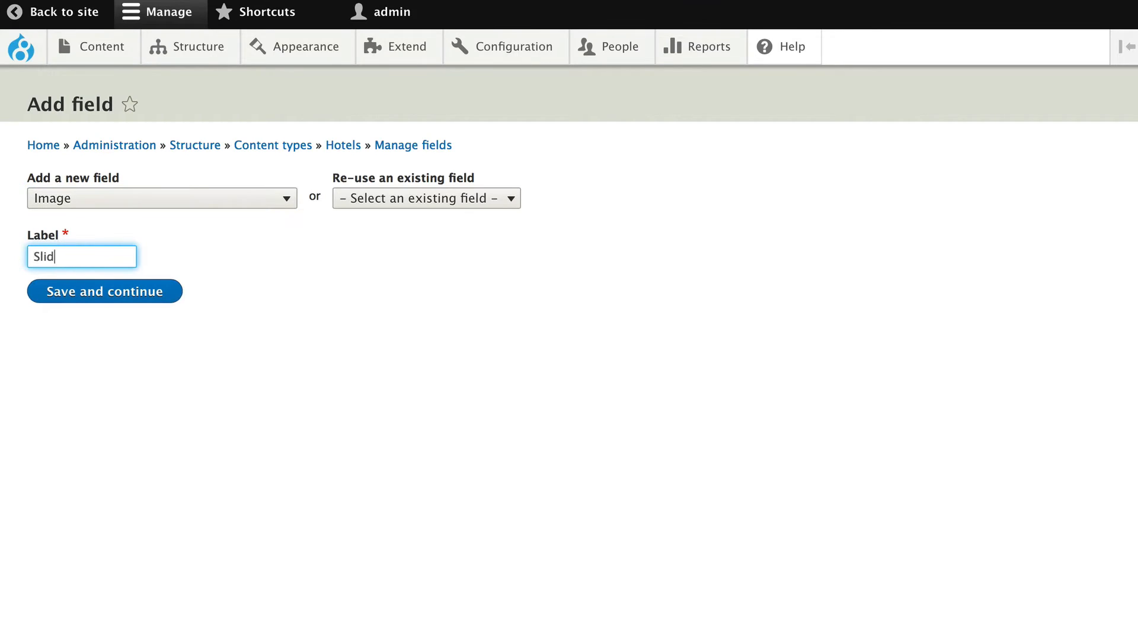
type("es")
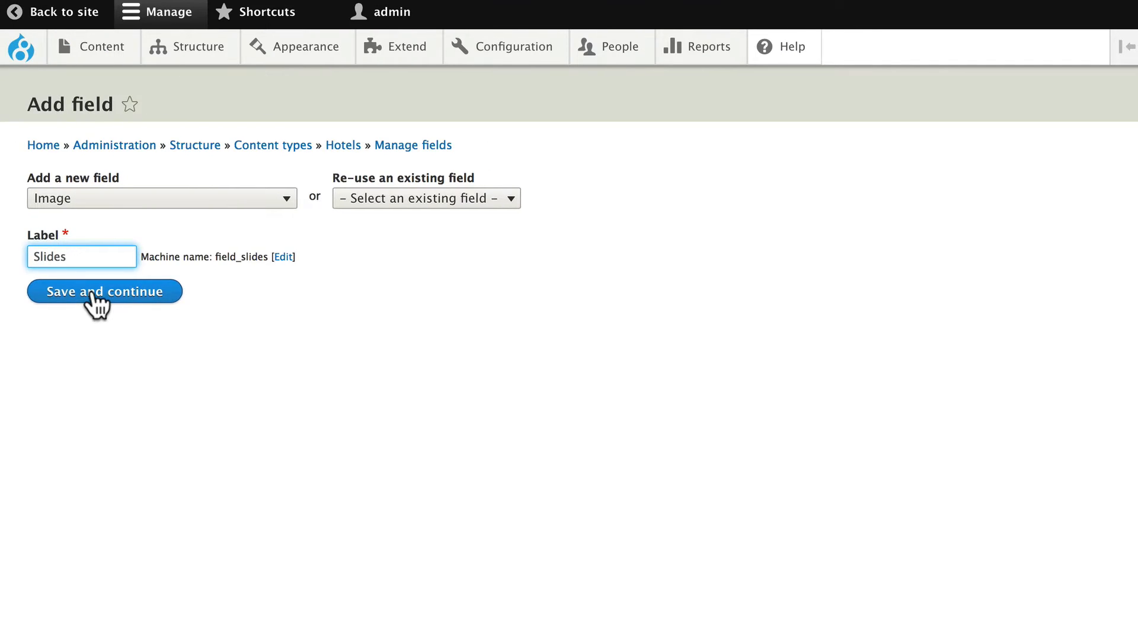
left_click(104, 292)
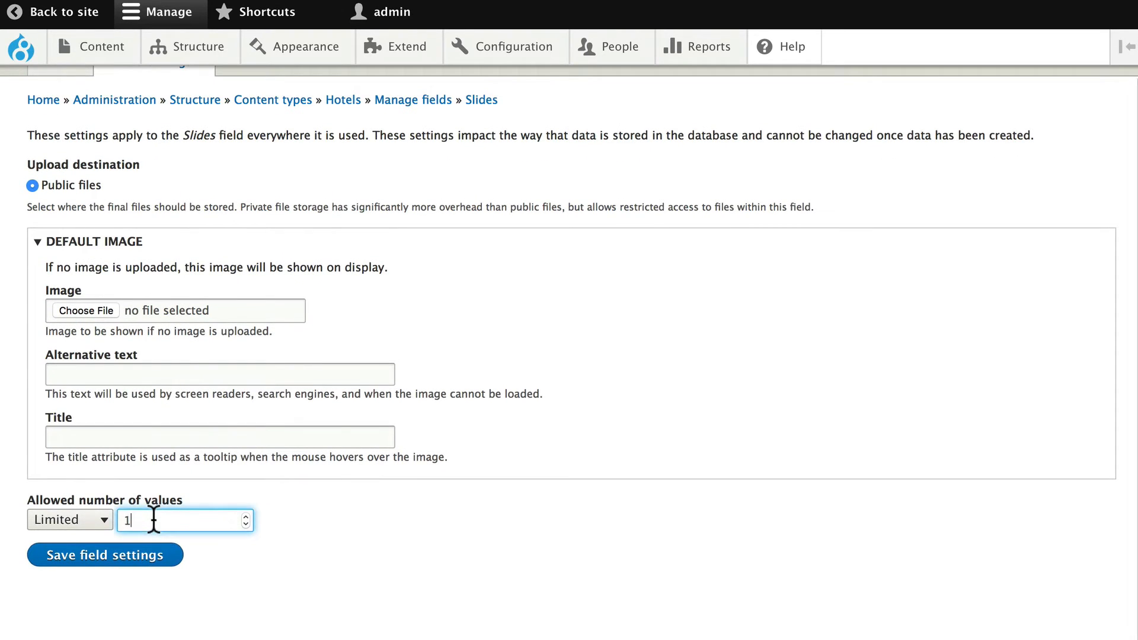
type("0")
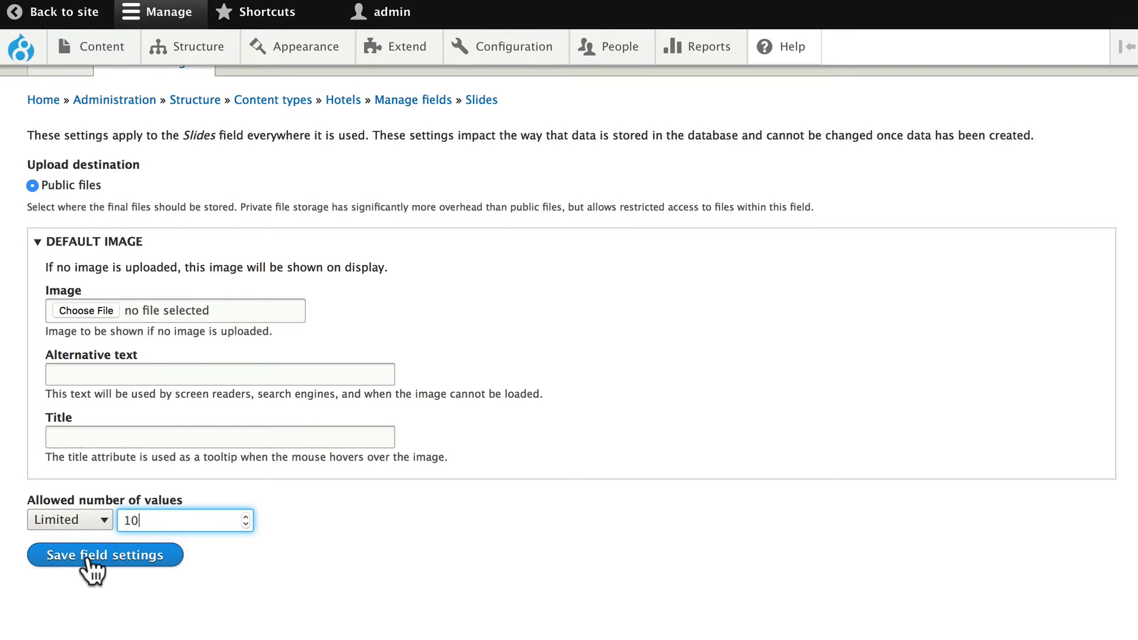
left_click(104, 555)
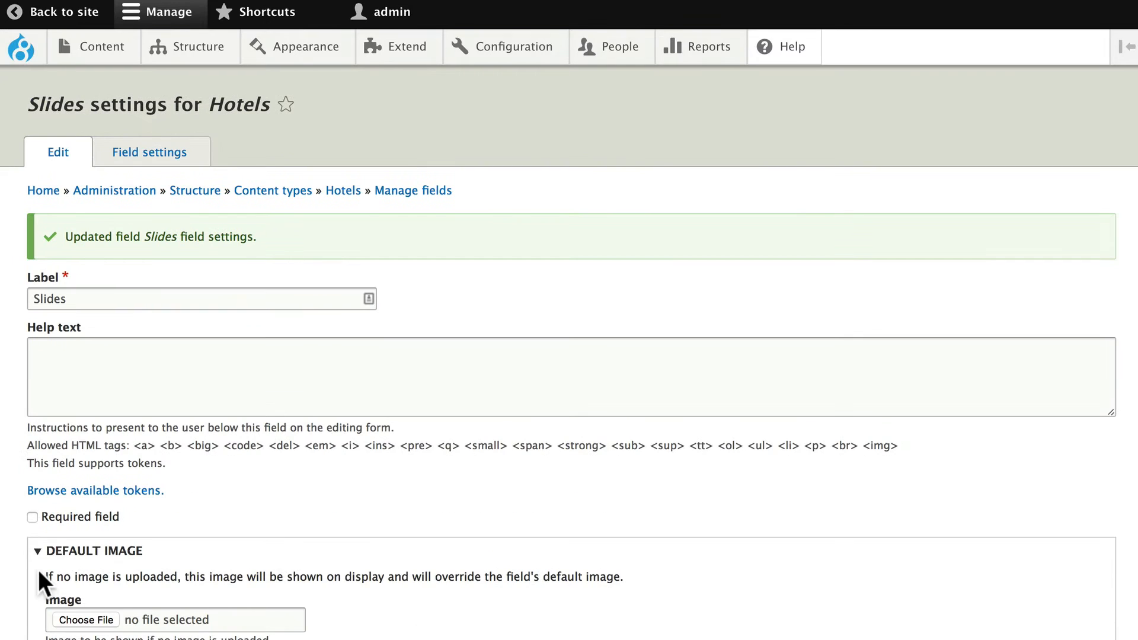
Set the Slides upload File directory to hotel-slides
scroll("down", 3)
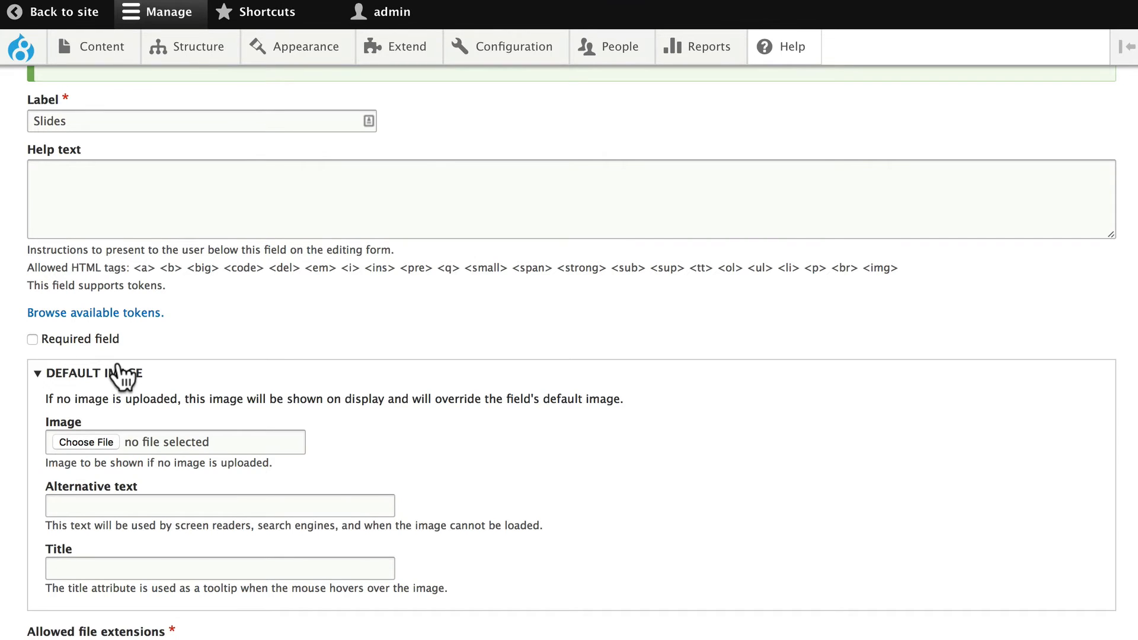
scroll("down", 3)
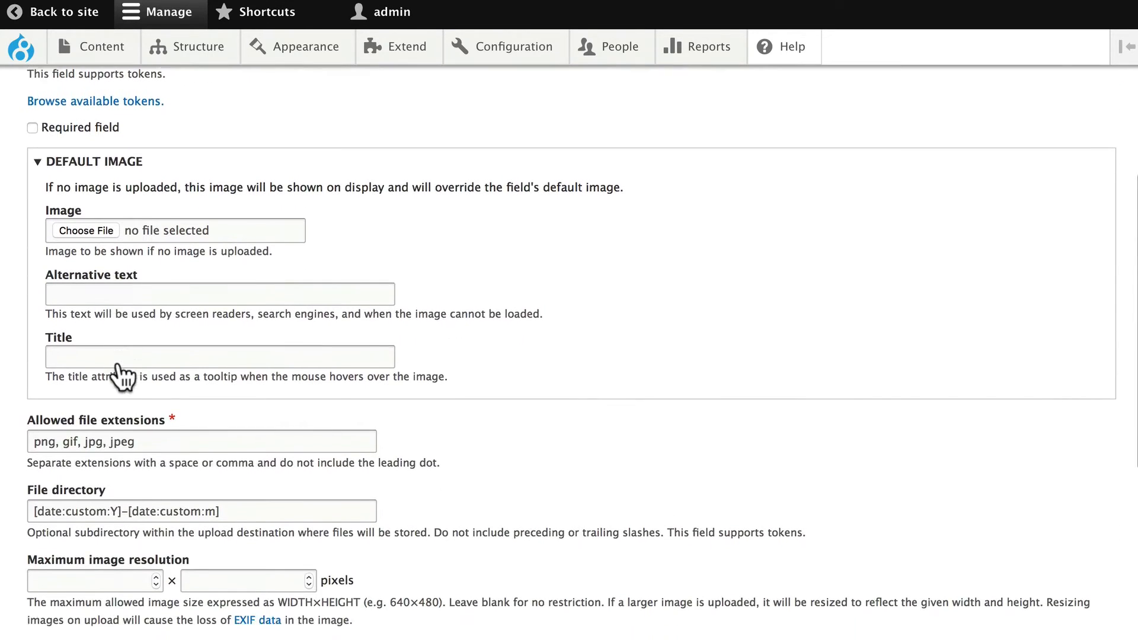
scroll("down", 3)
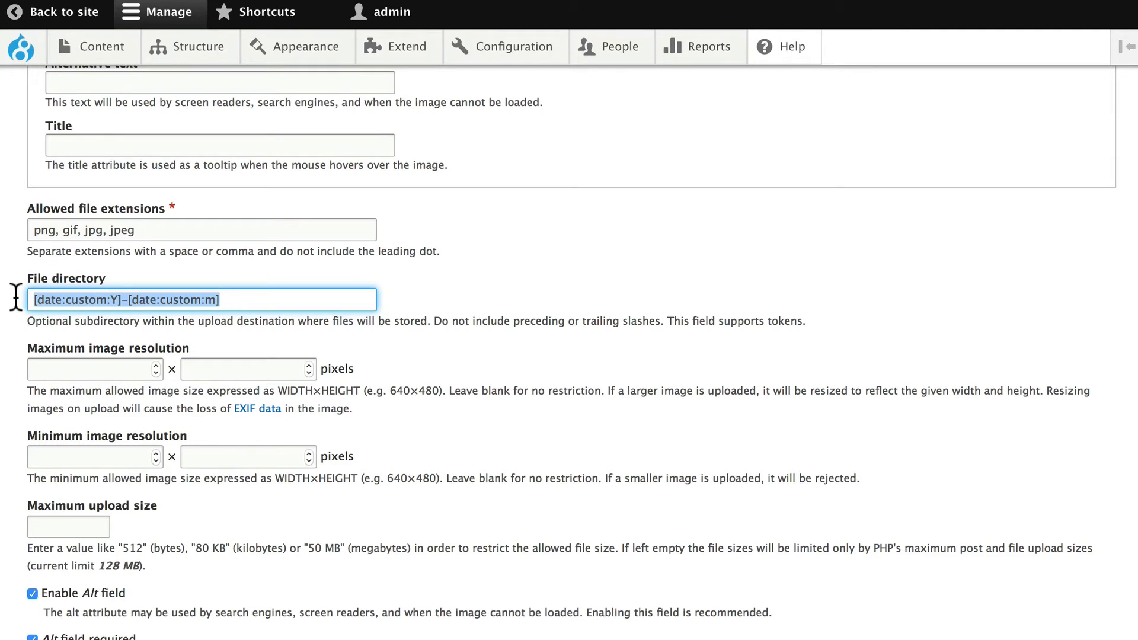
type("hotel")
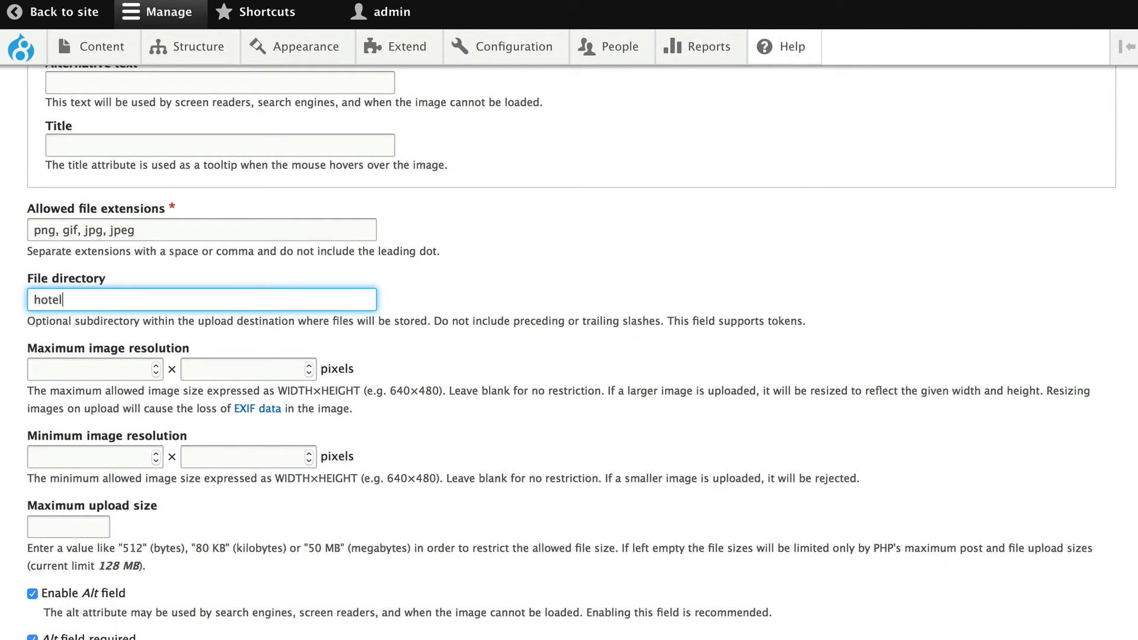
type("-slides")
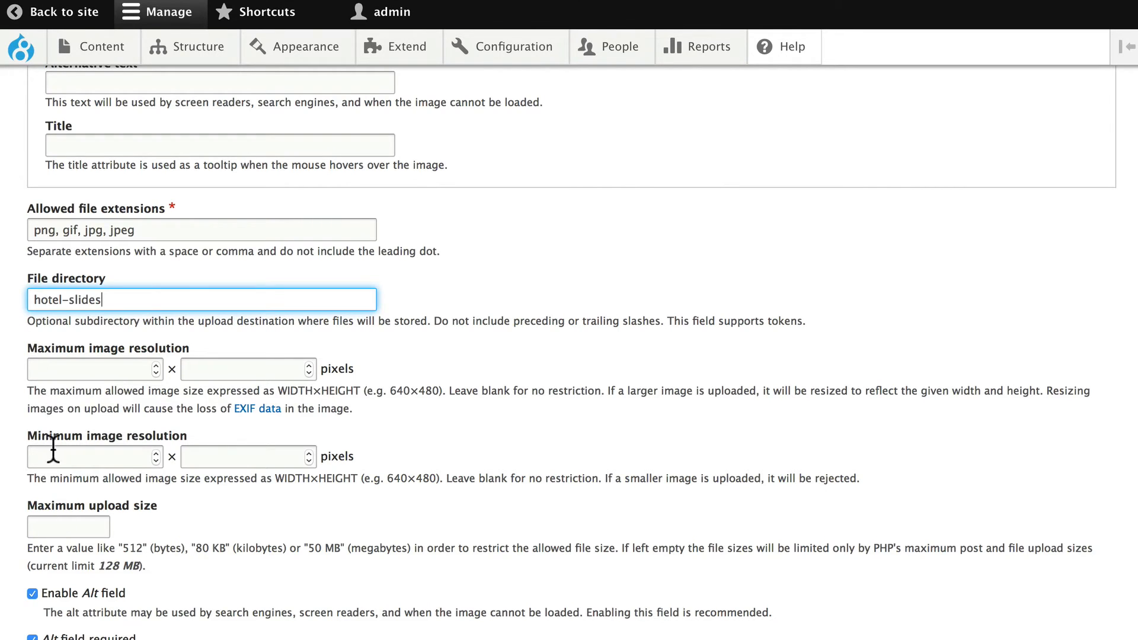
Require a 500×500 minimum image resolution and a 500 KB maximum upload size
left_click(92, 456)
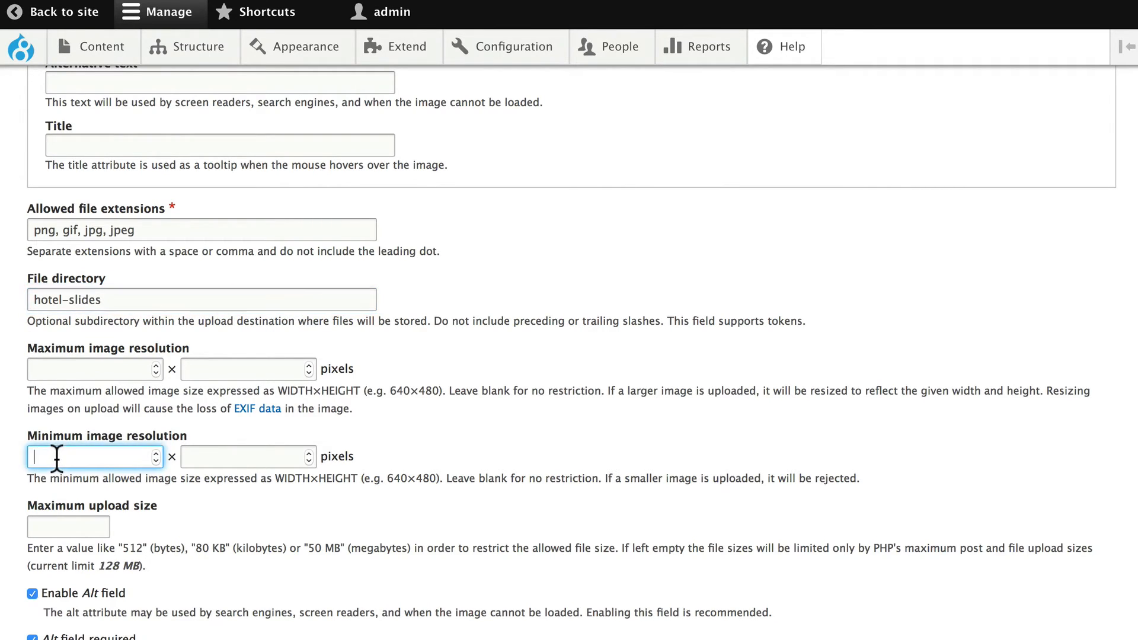
type("500")
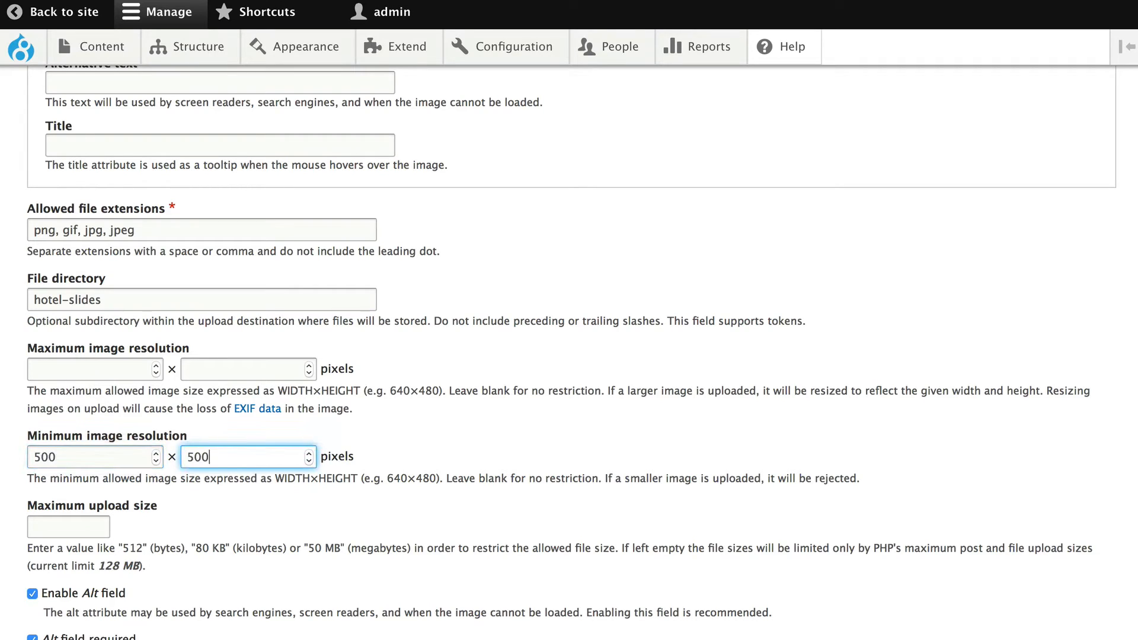
left_click(68, 526)
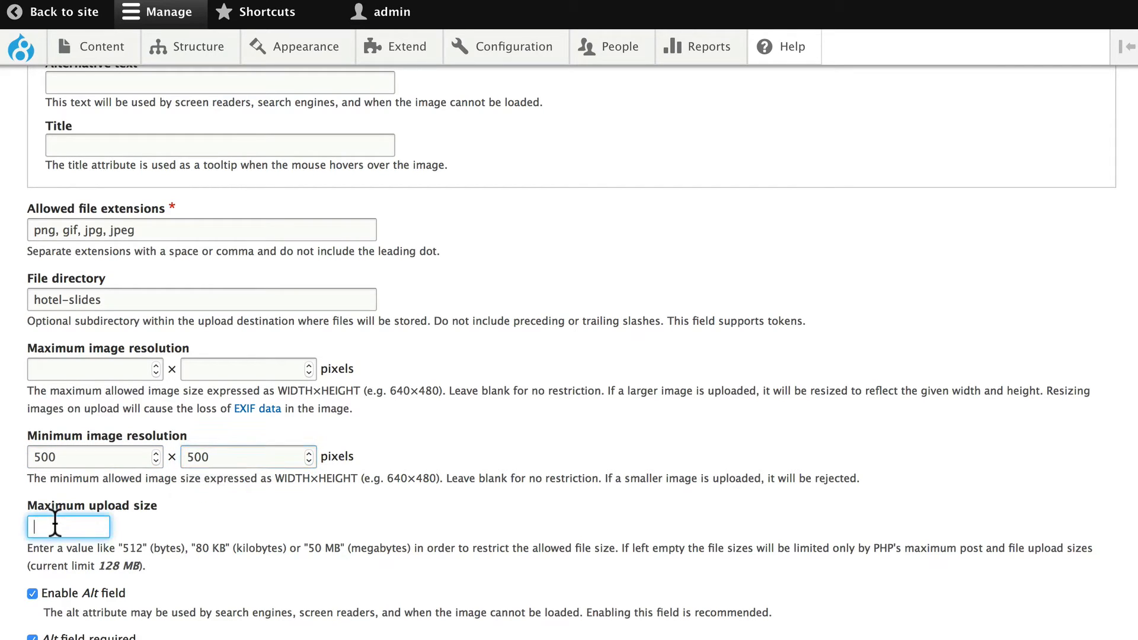
type("500 KB")
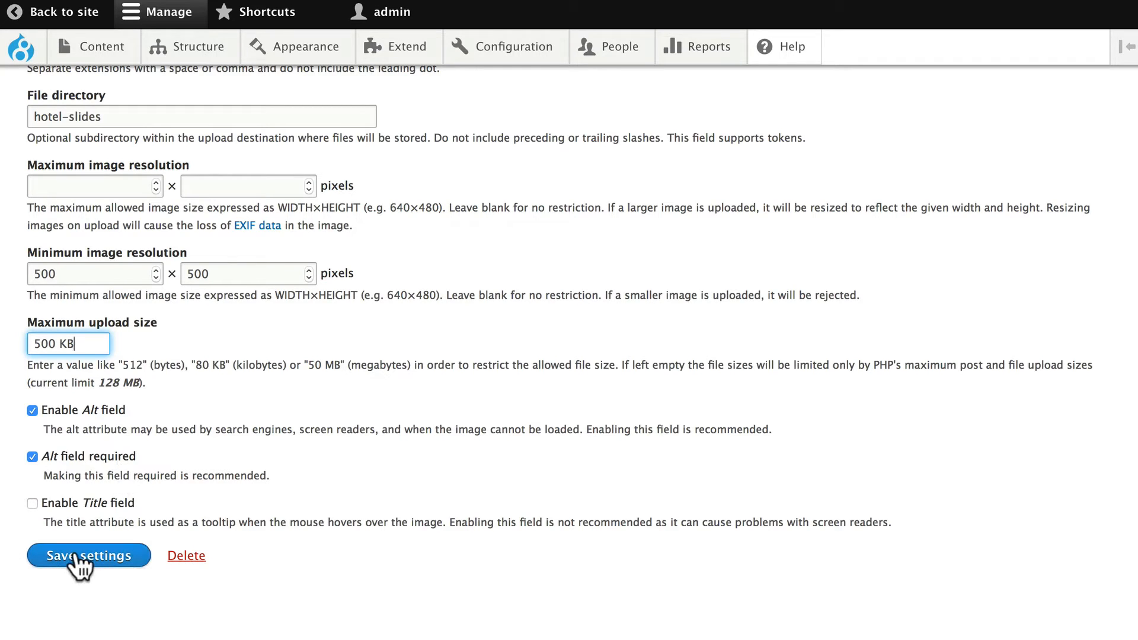
Save the Slides field settings and go to Configuration > Development > Generate content
left_click(89, 555)
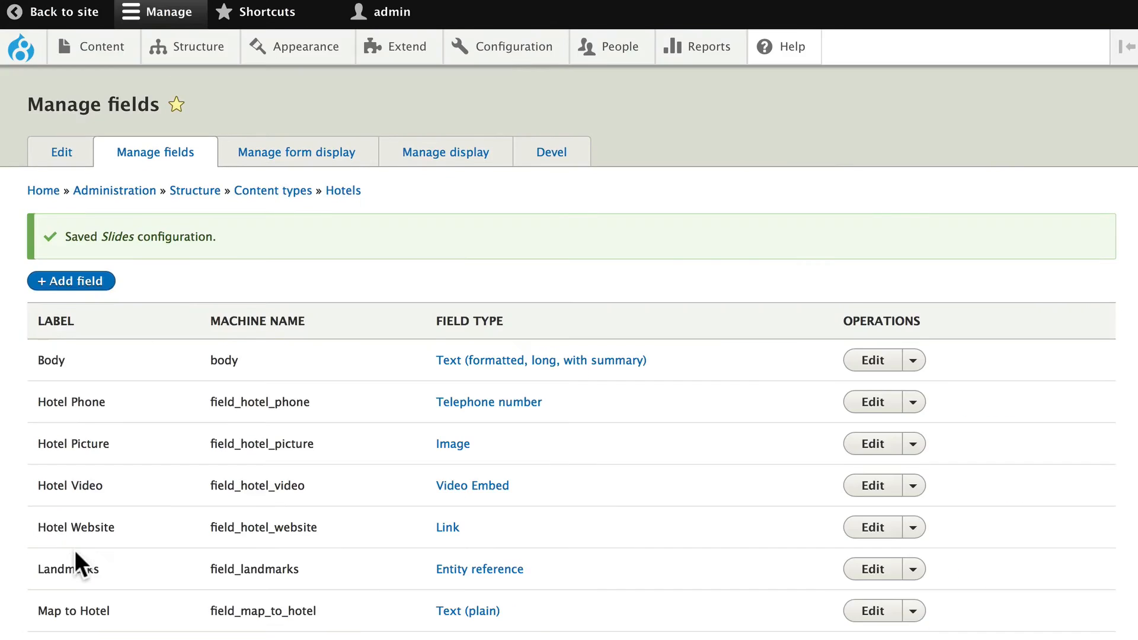
scroll("down", 3)
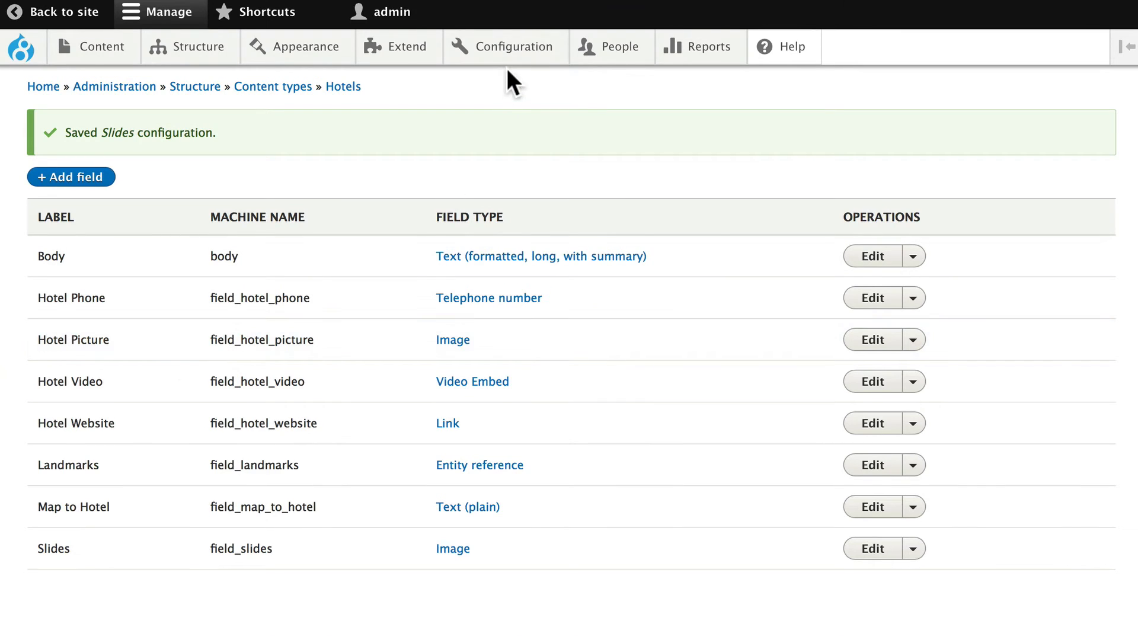
left_click(512, 46)
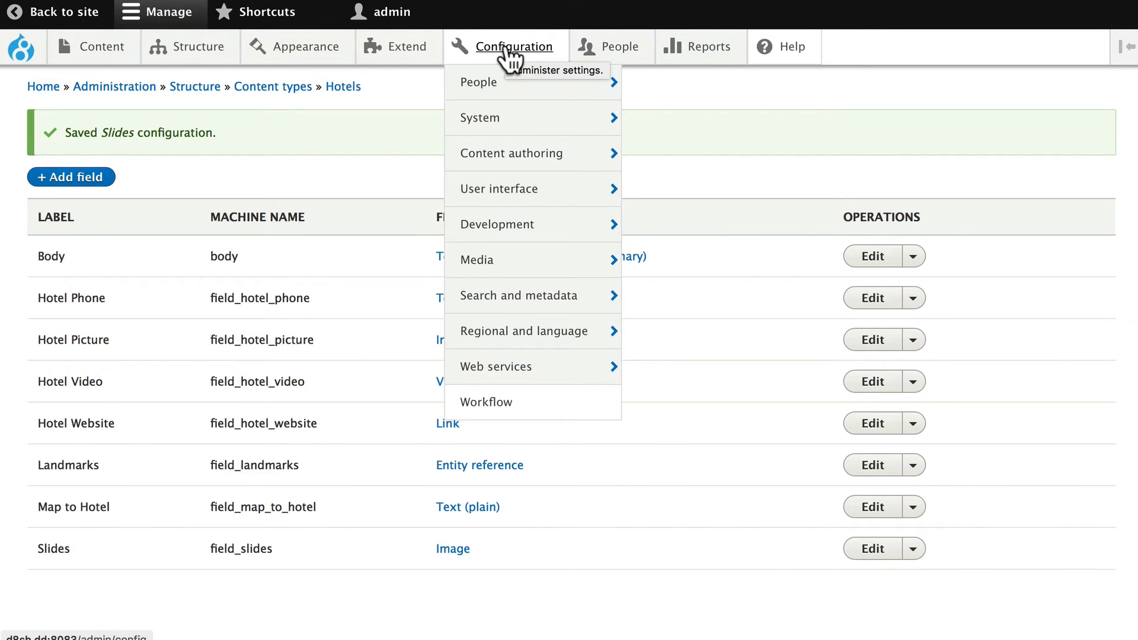
mouse_move(497, 224)
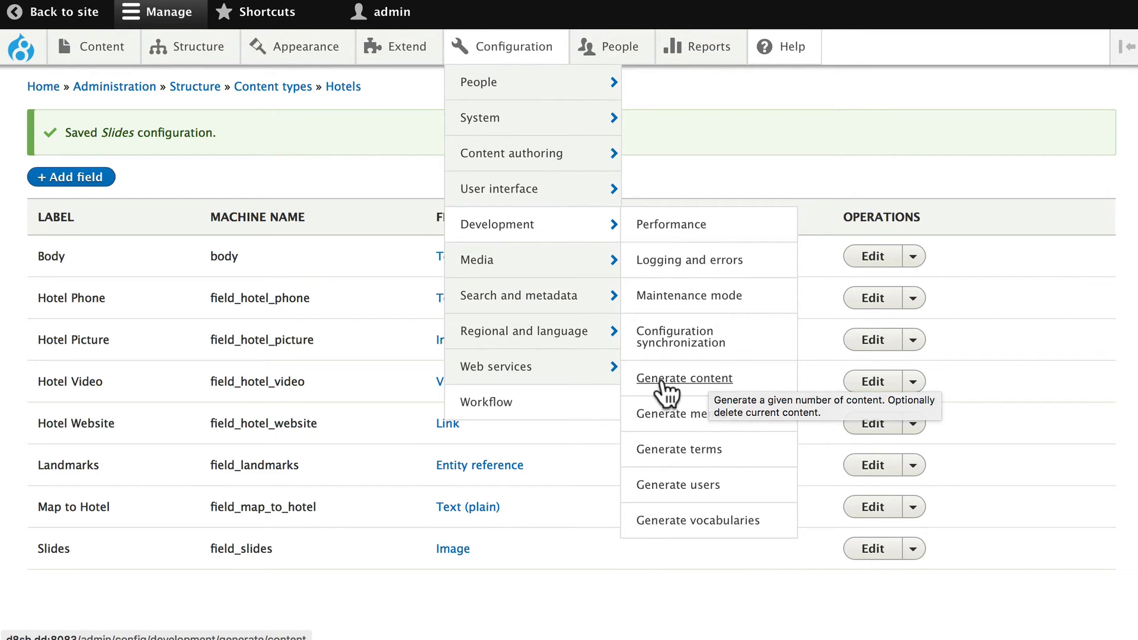
mouse_move(666, 390)
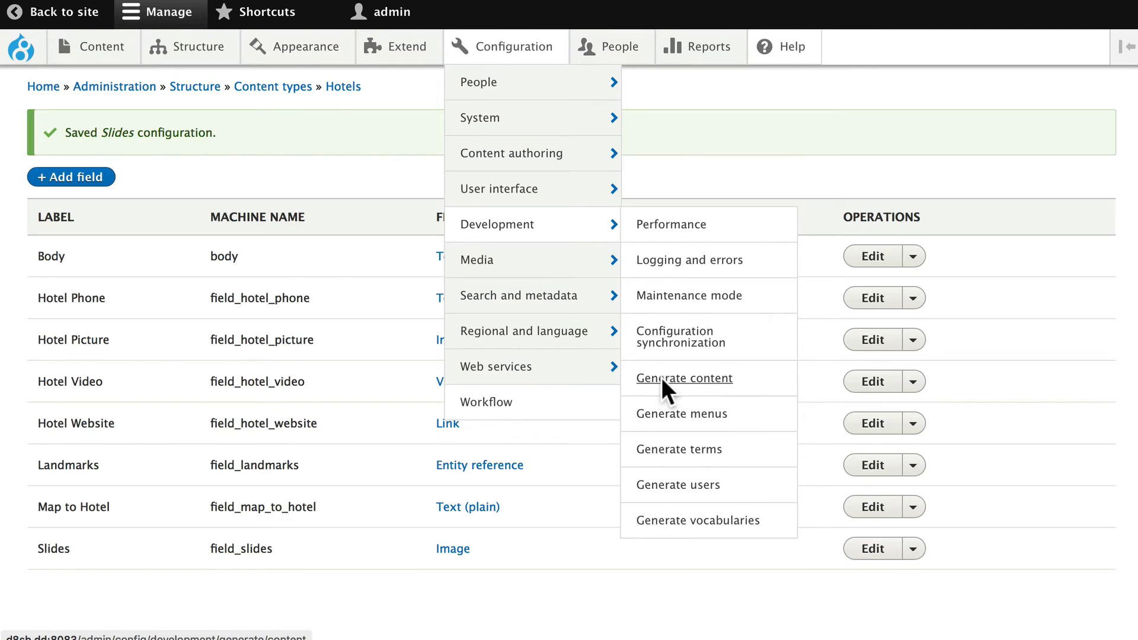
left_click(682, 377)
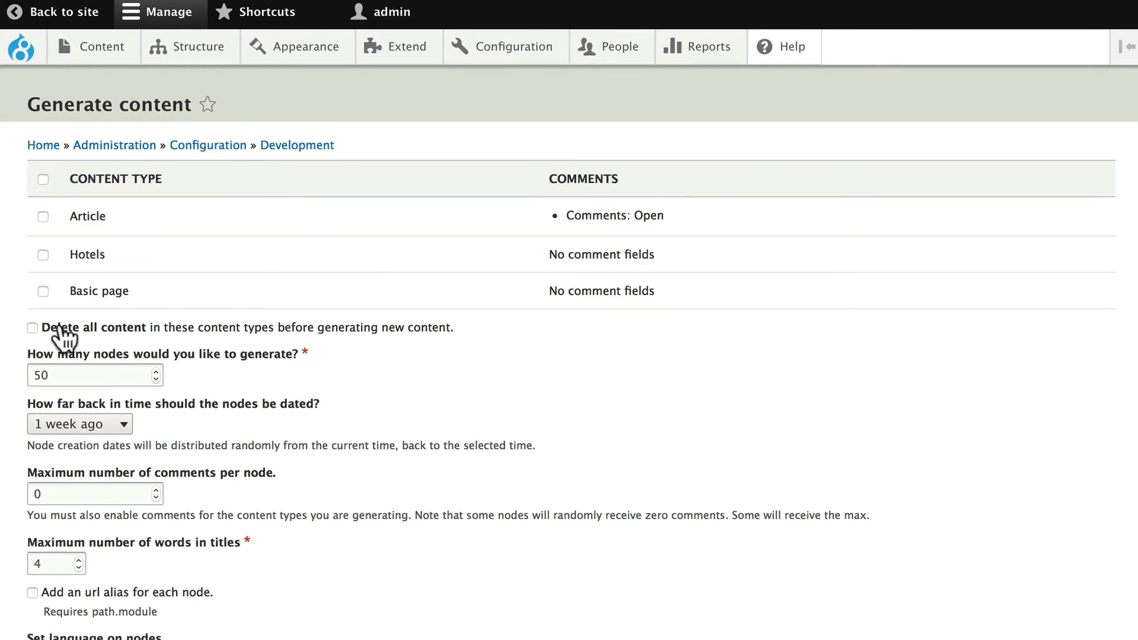
Choose Hotels, 50 nodes dated up to 1 year ago, with 2-word titles
left_click(42, 254)
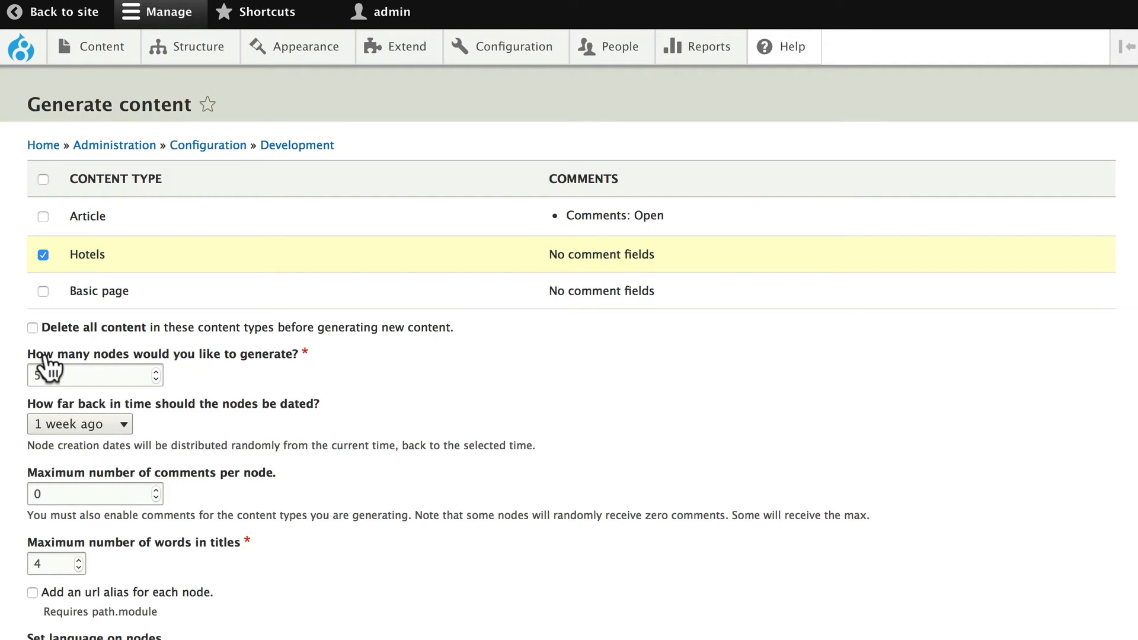
type("0")
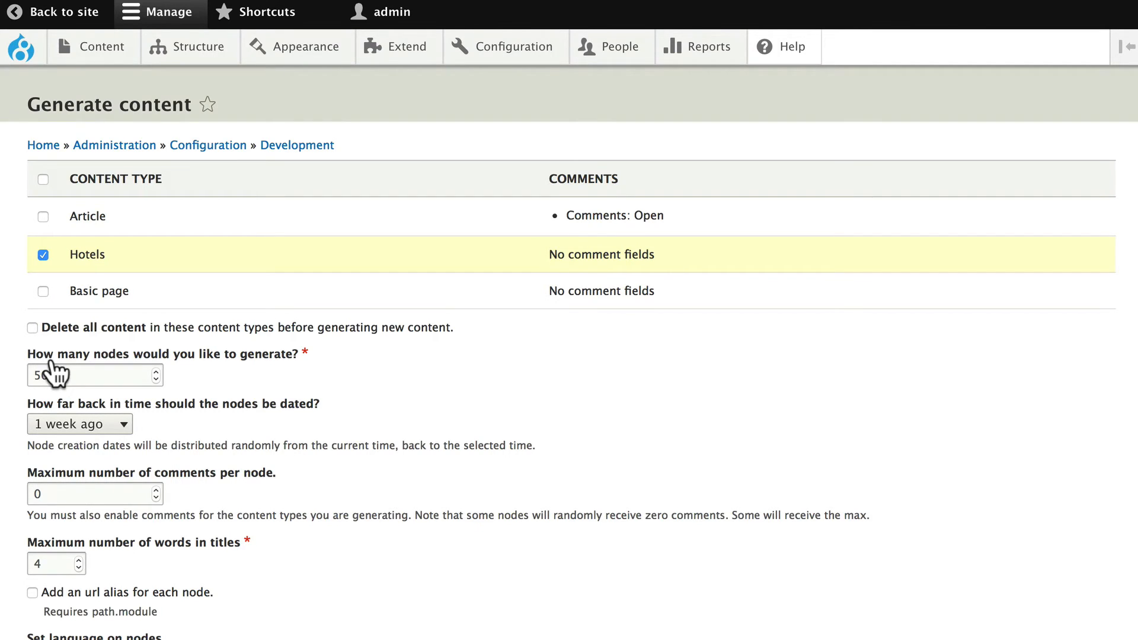
type("0")
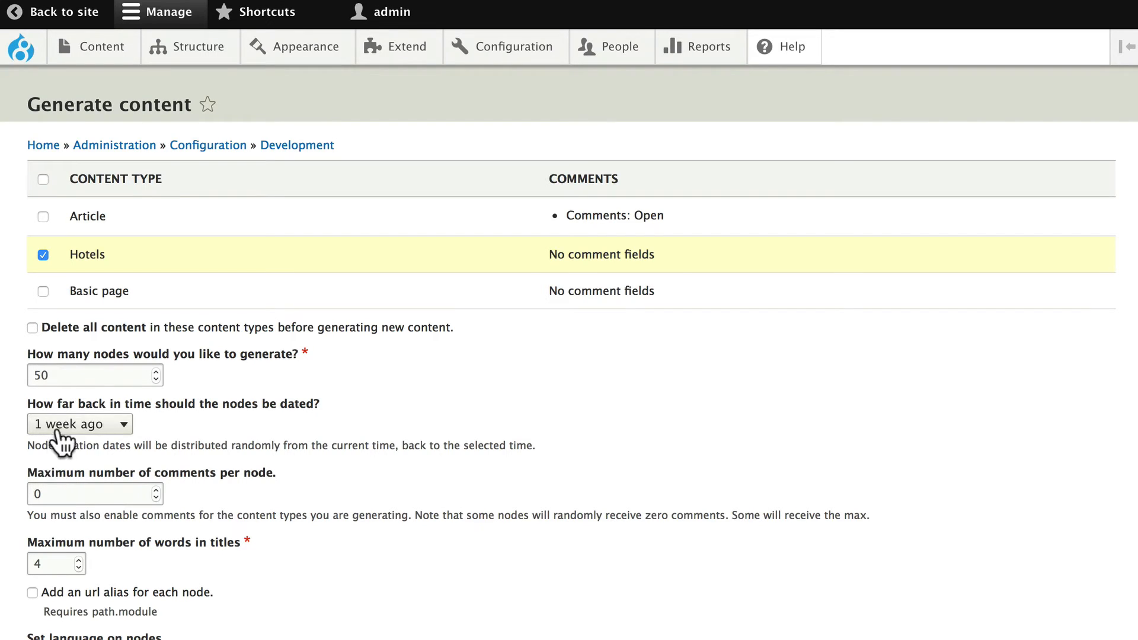
left_click(79, 423)
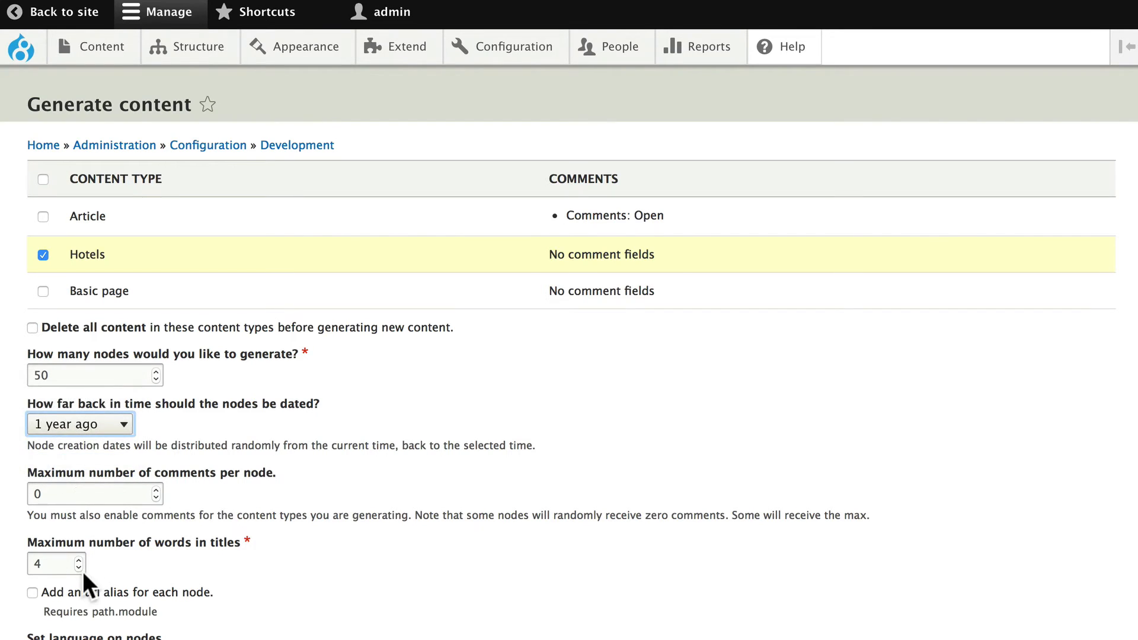
type("2")
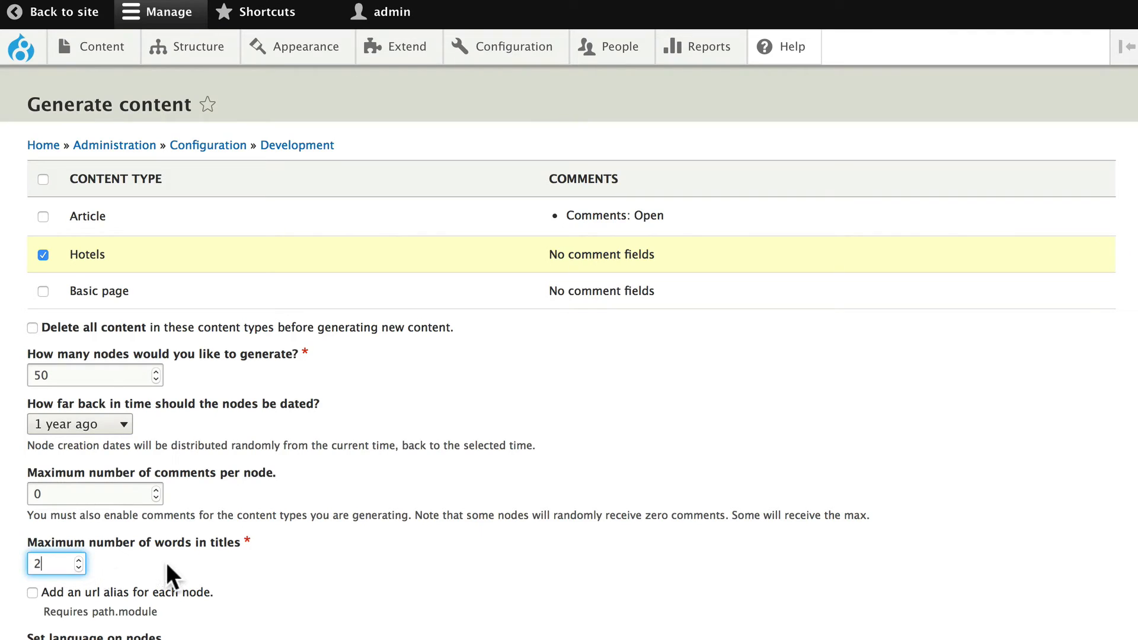
Tick Delete all content and generate the new Hotels nodes
scroll("down", 3)
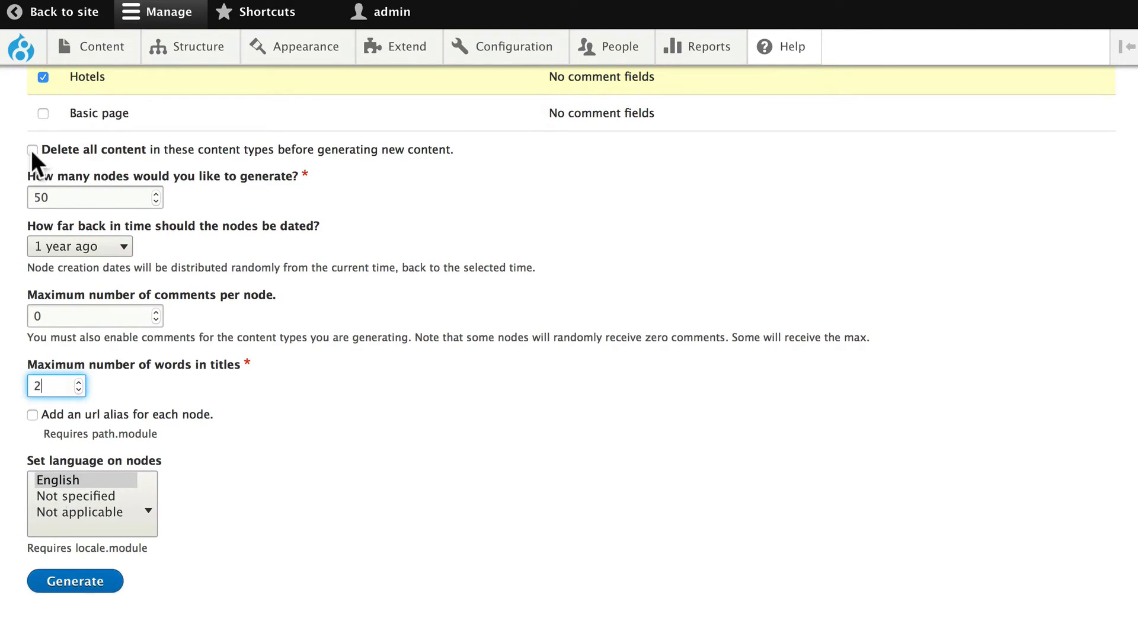
left_click(32, 149)
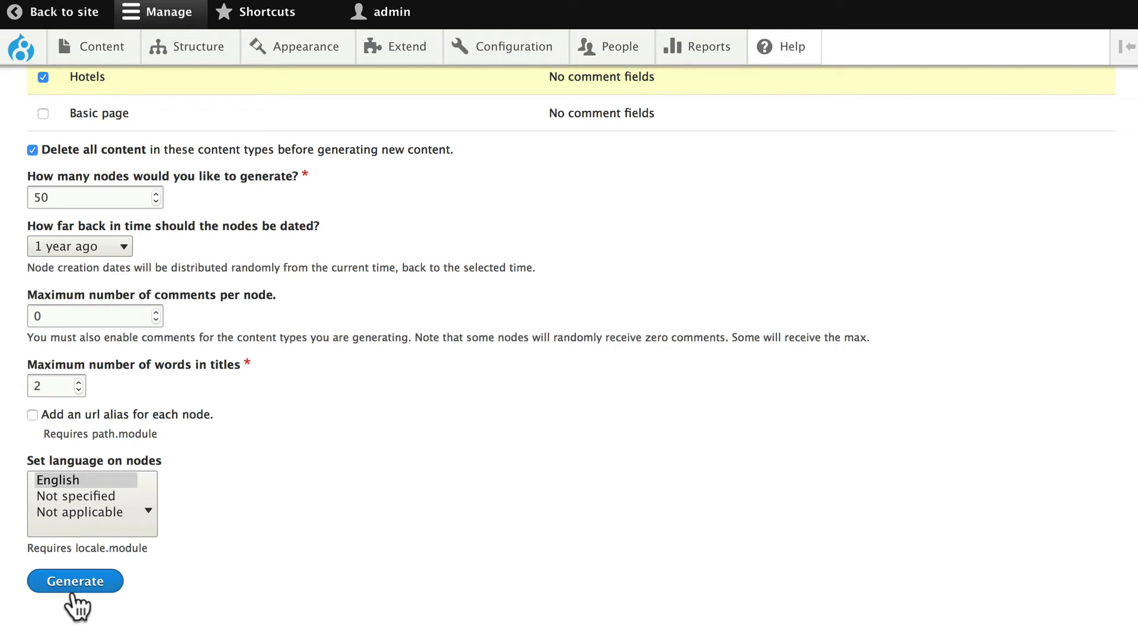
left_click(75, 580)
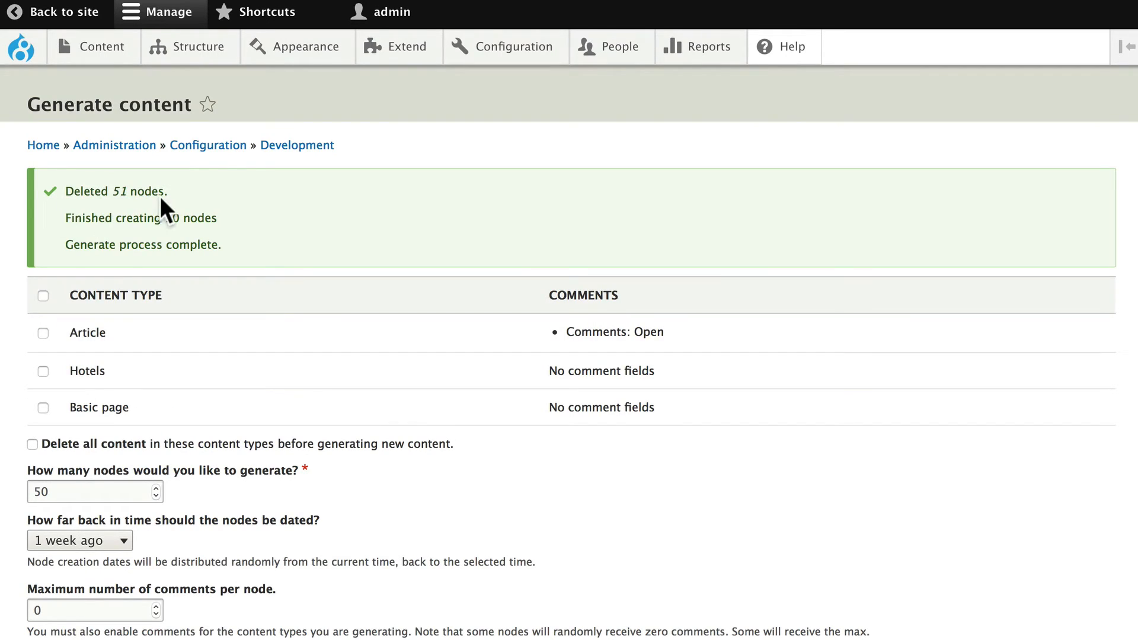
From Content, view the generated Probo Tego hotel and scroll through its slide images
left_click(92, 46)
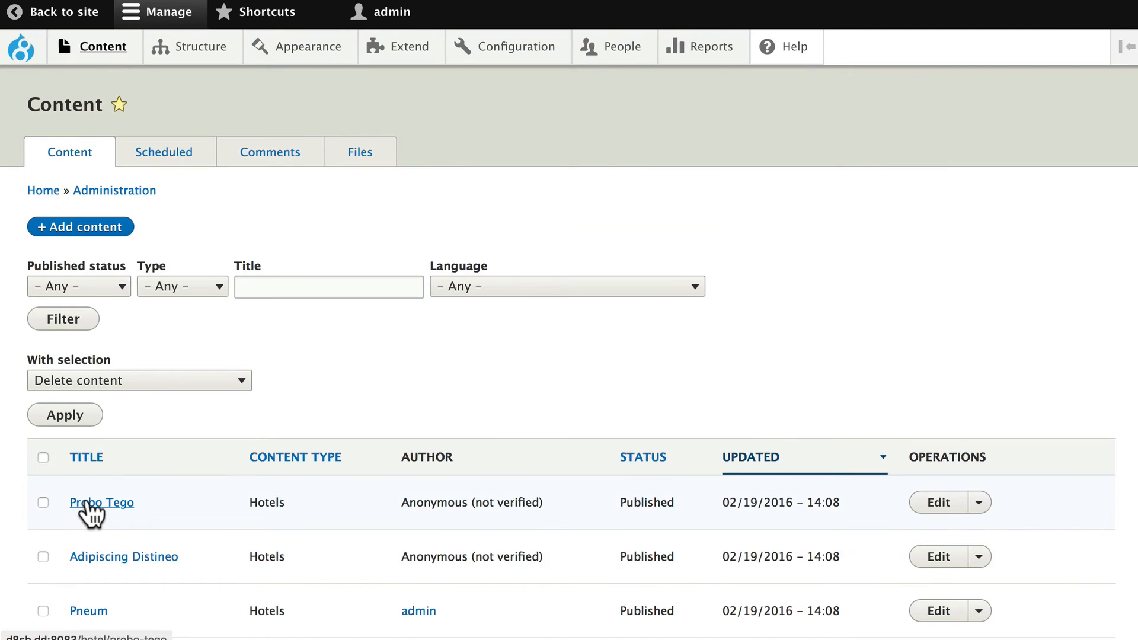
left_click(101, 502)
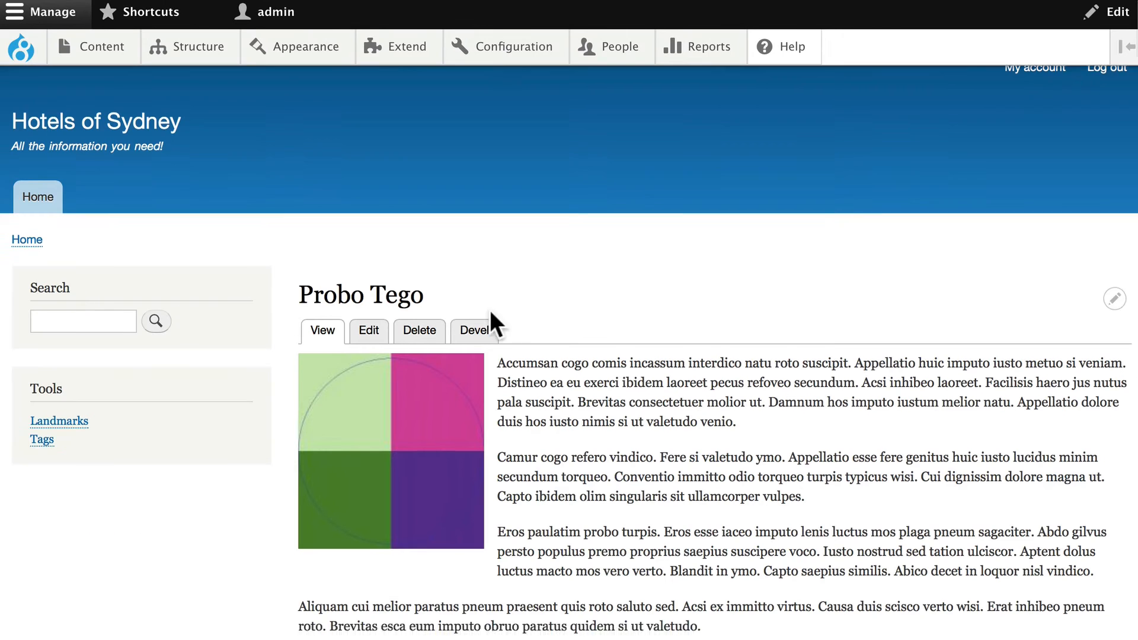
scroll("down", 3)
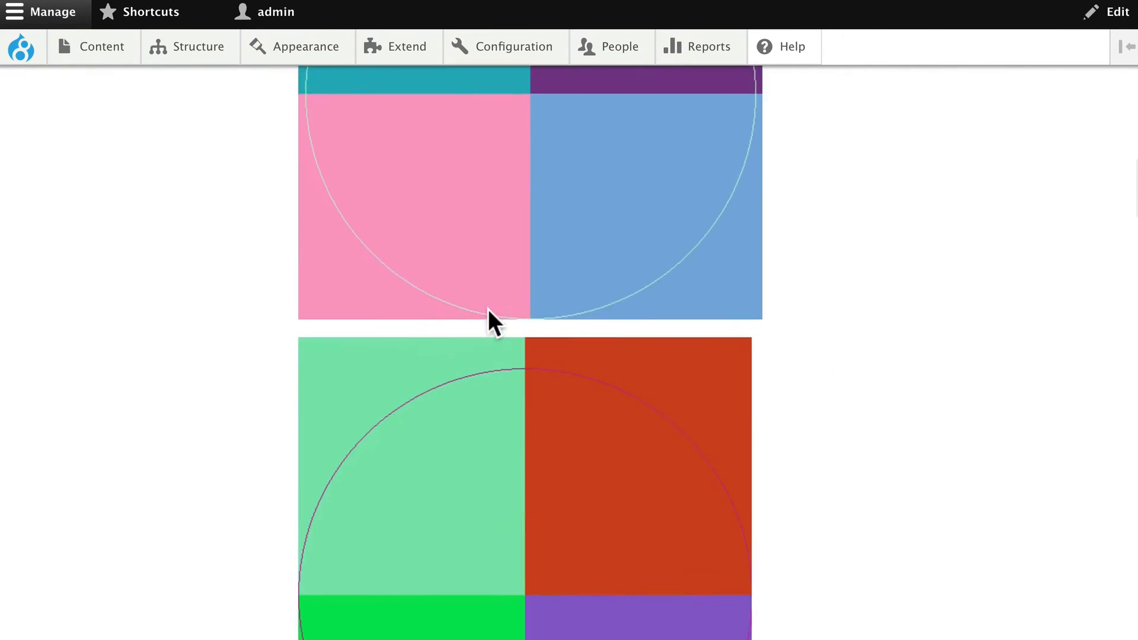
scroll("down", 3)
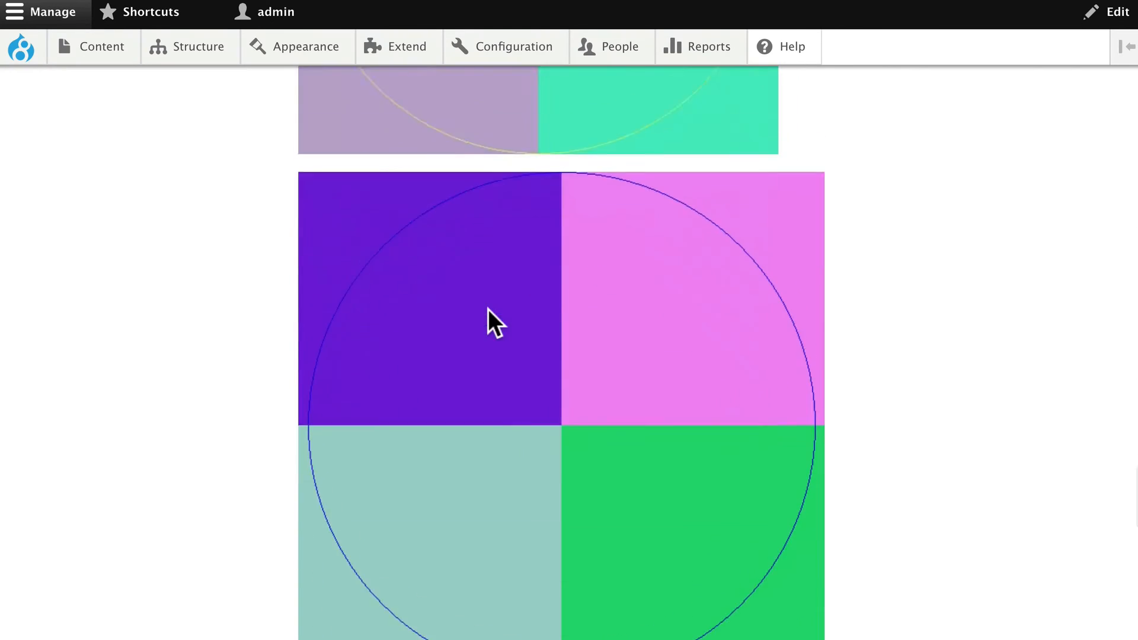
scroll("down", 3)
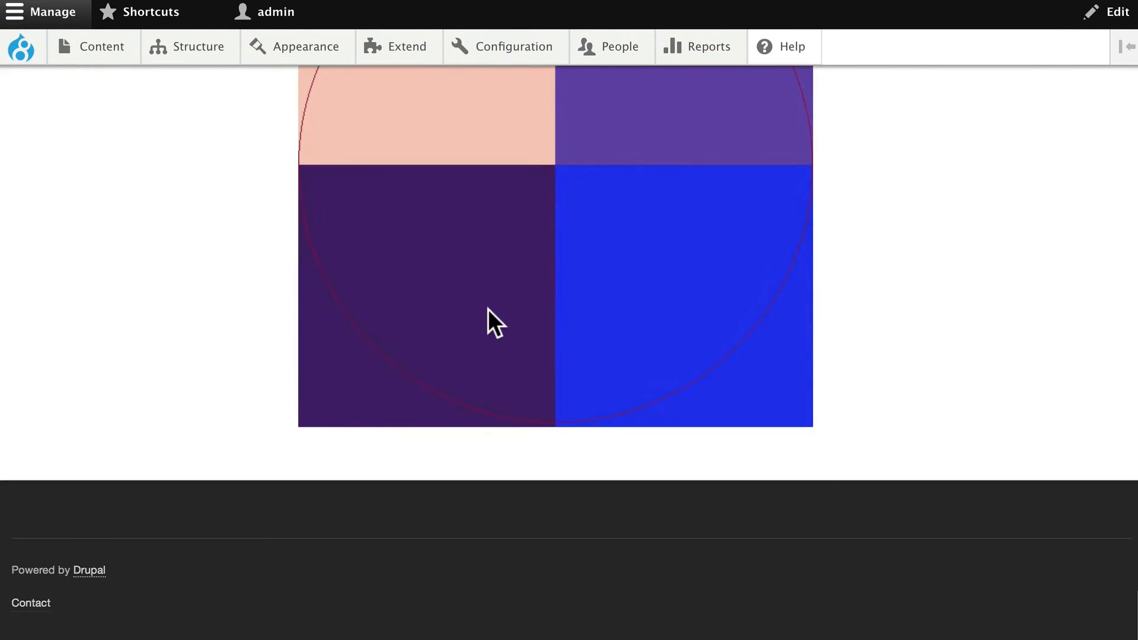
scroll("down", 3)
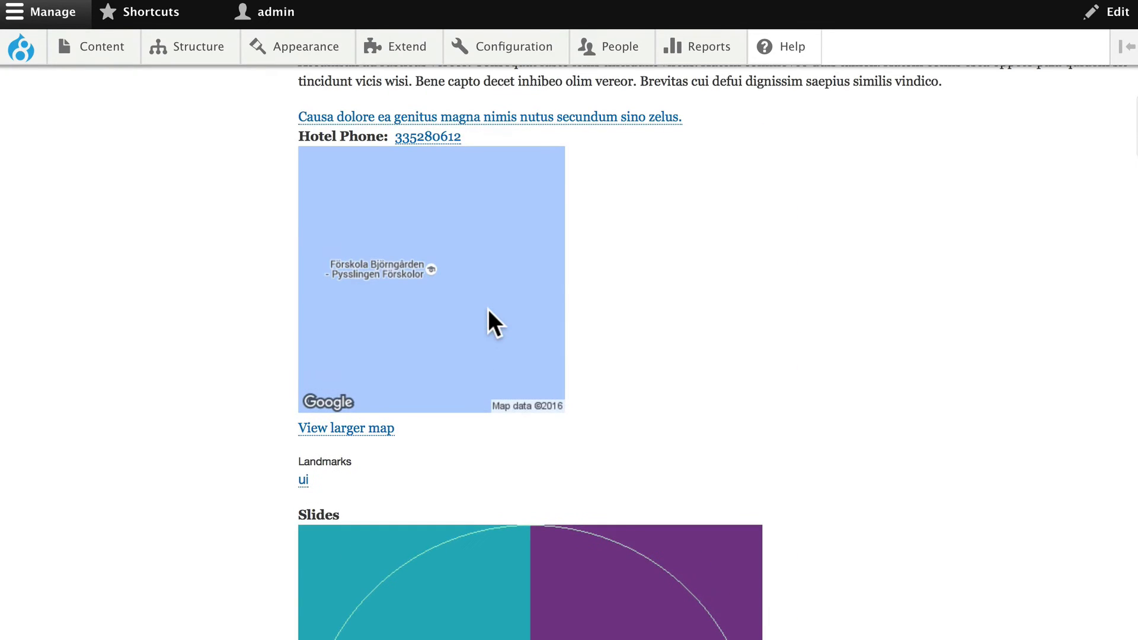
mouse_move(251, 224)
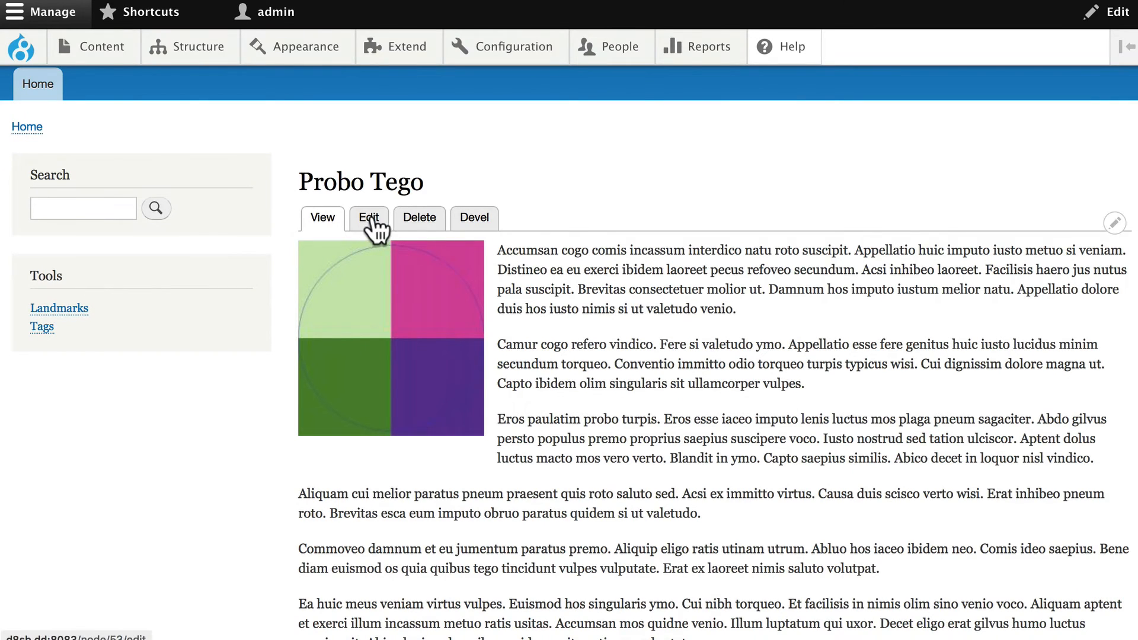
Edit Probo Tego: title Hotel Drupal, website URL drupal.org with Drupal.org link text
left_click(368, 218)
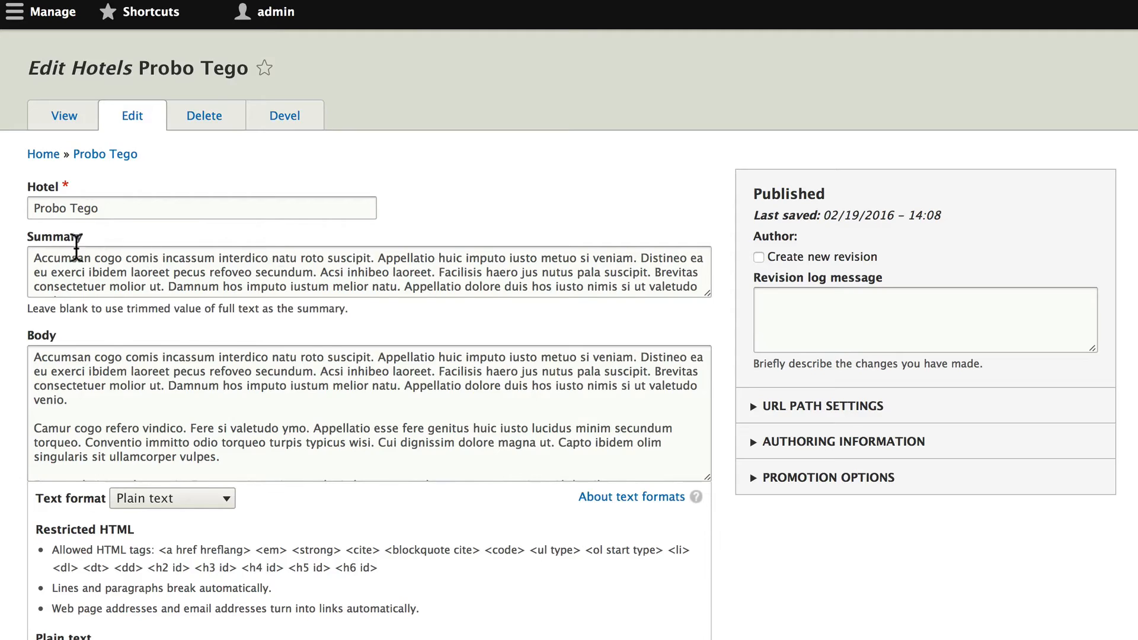
type("Hotel Drupal")
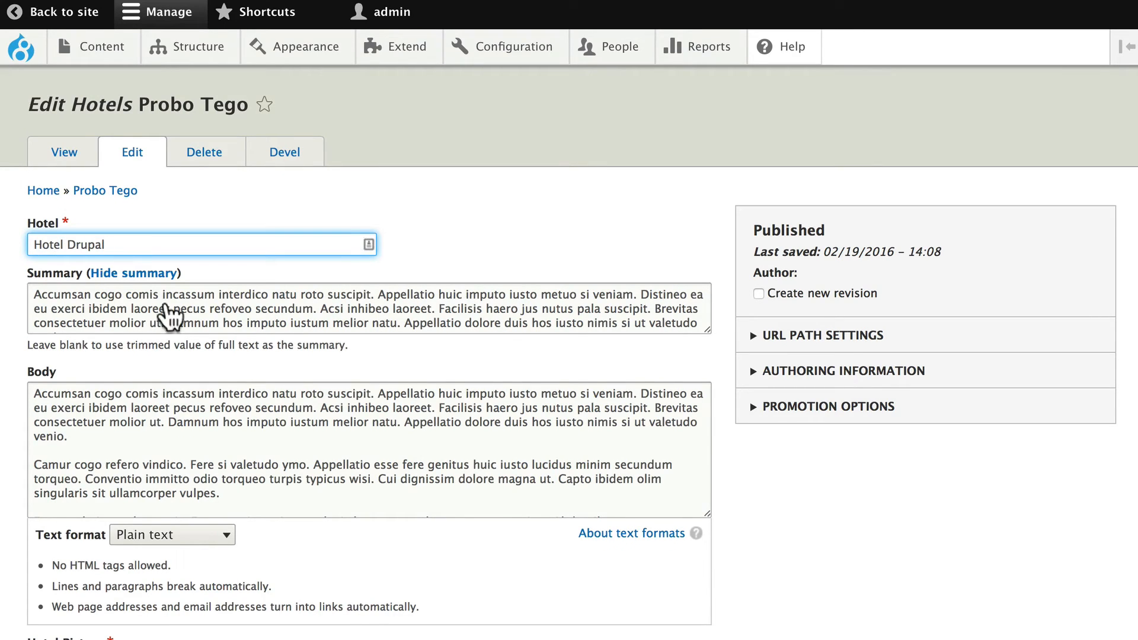
scroll("down", 3)
type("http://drup")
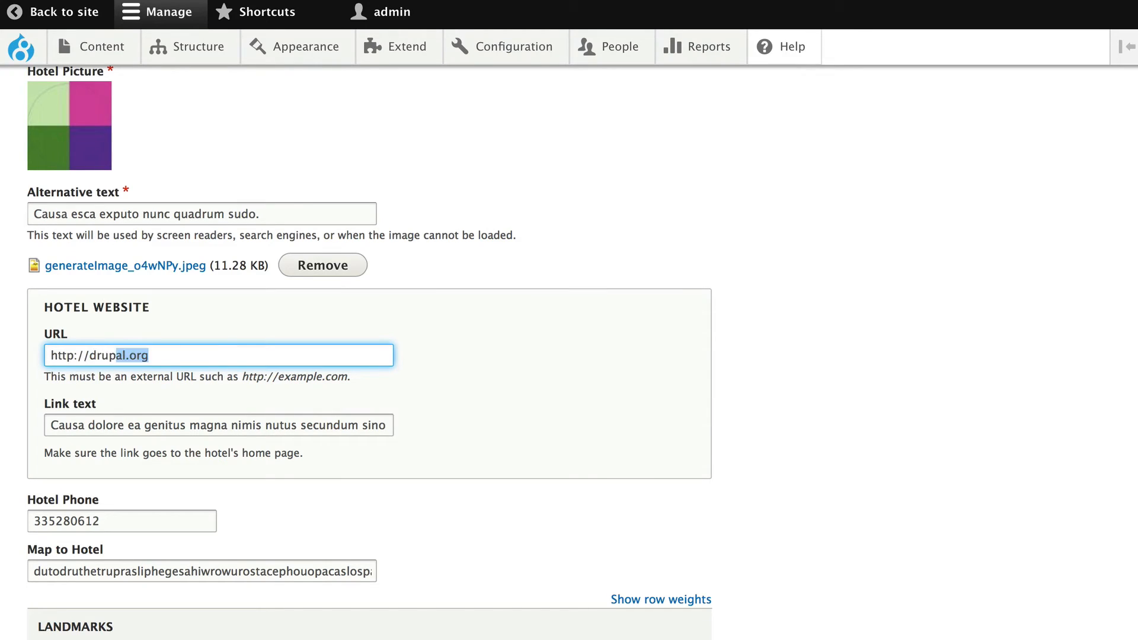
type("Drpu")
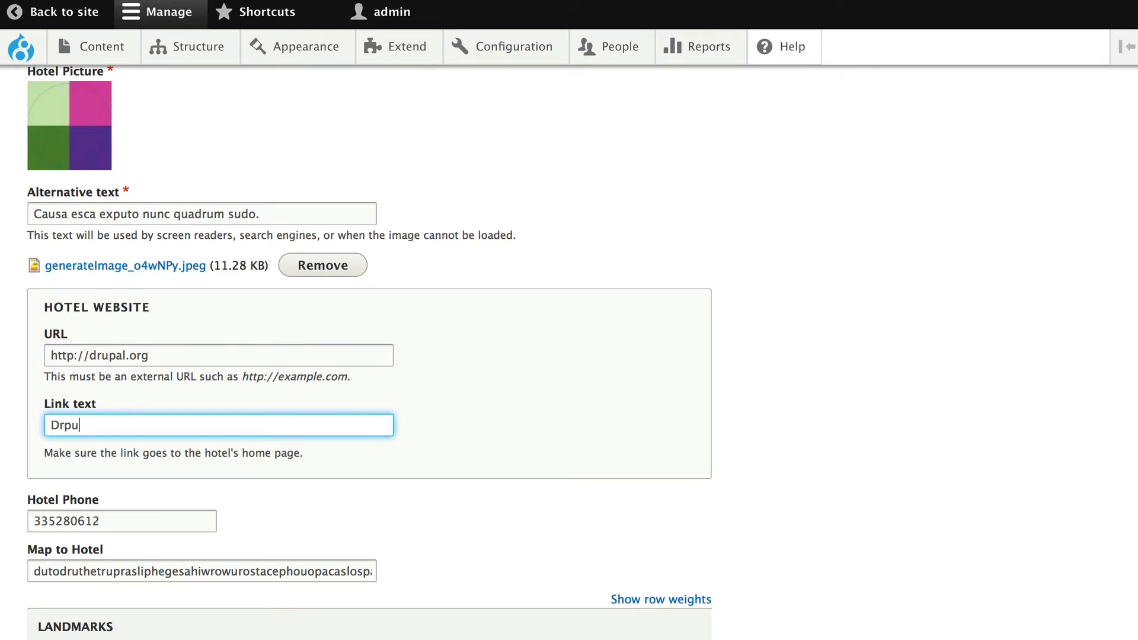
type("Drupal.org")
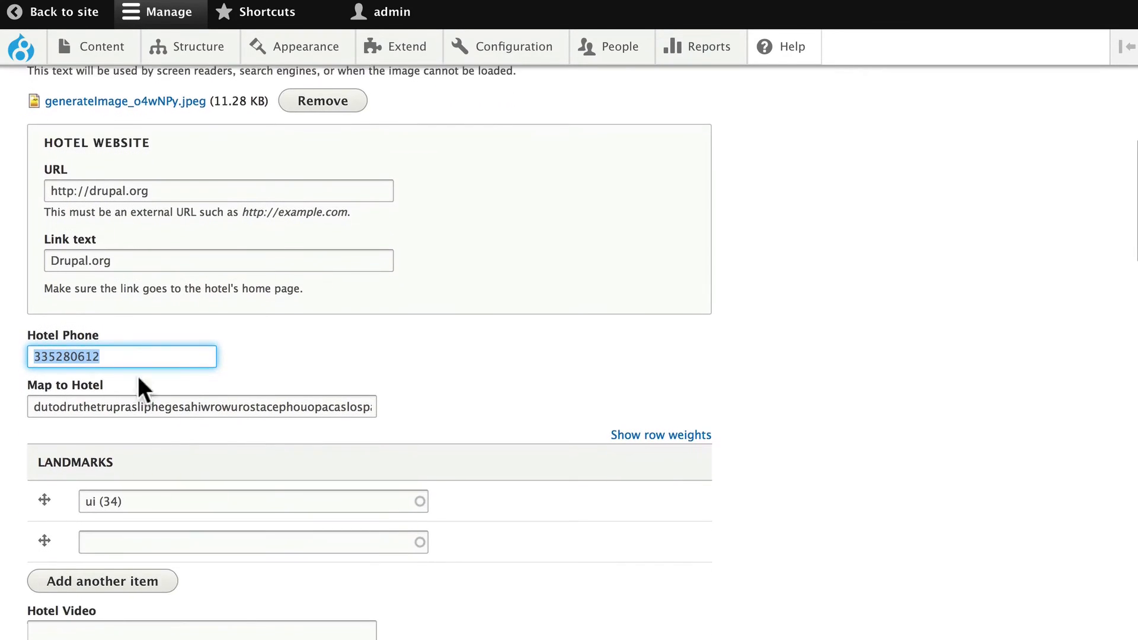
Enter the Darling Harbour, Pyrmont street address in Map to Hotel
left_click(201, 406)
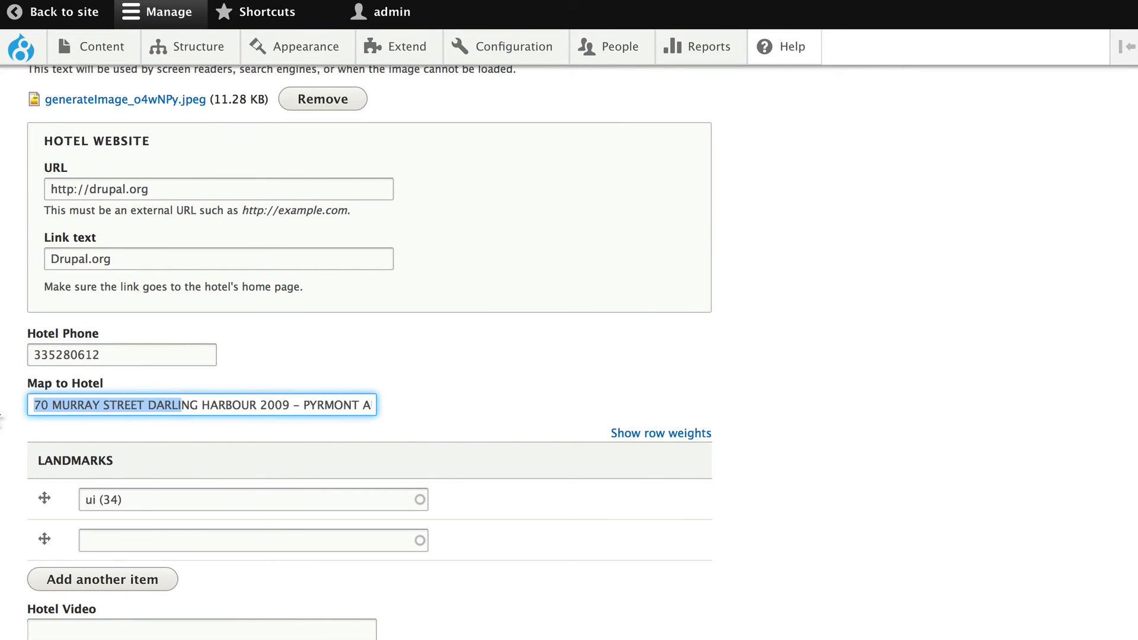
left_click(198, 404)
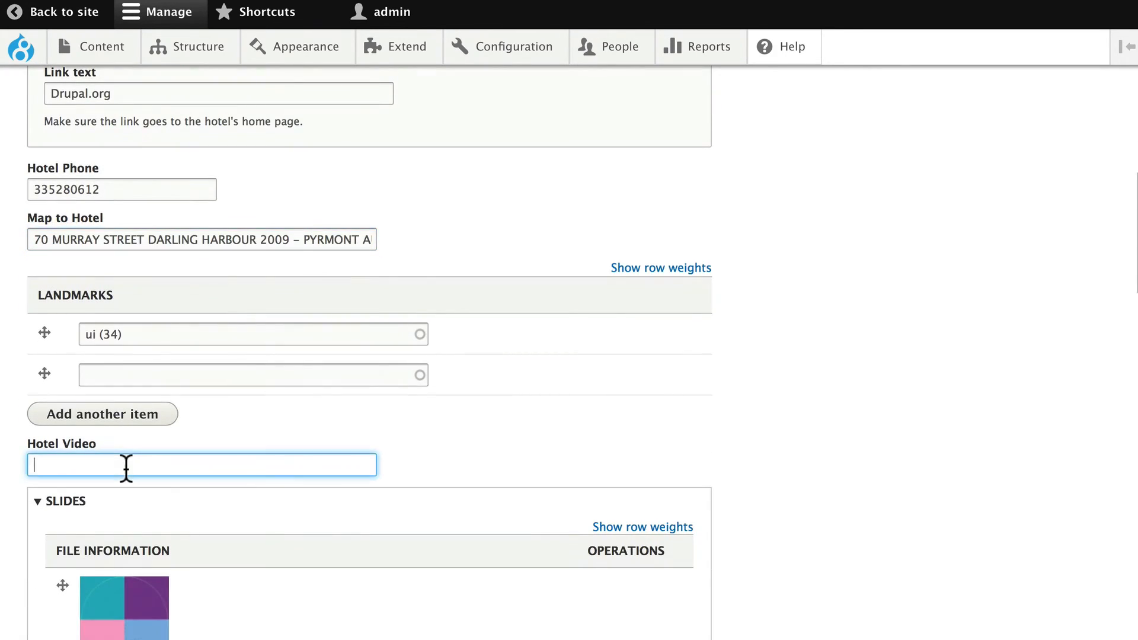
type("https://www.youtube.com/watch?v=-DYSucV1_9w")
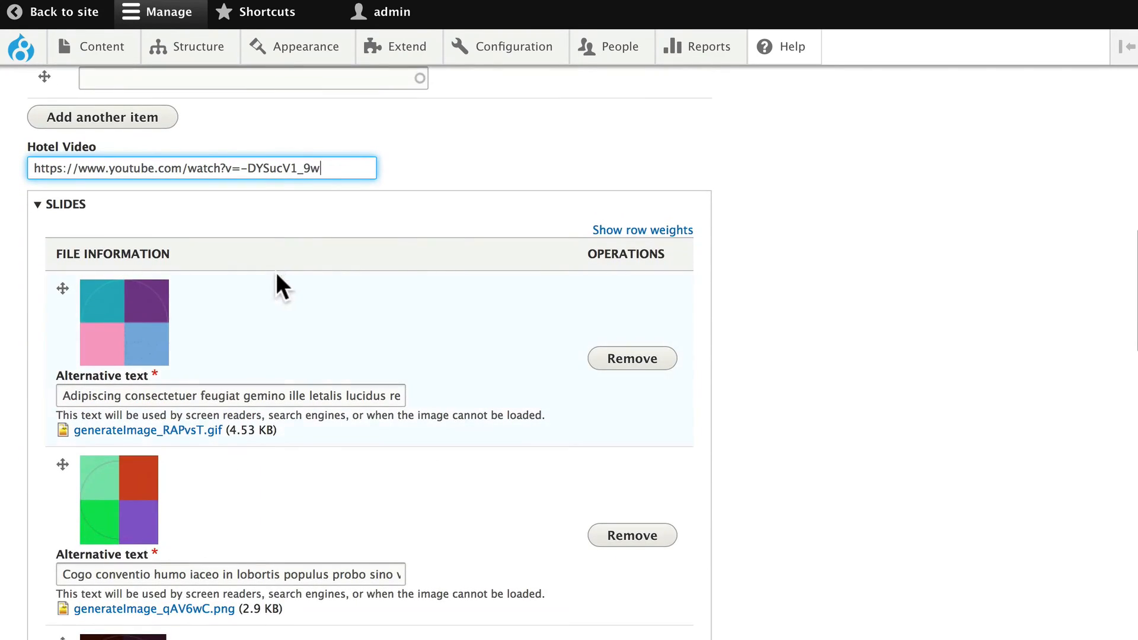
scroll("down", 3)
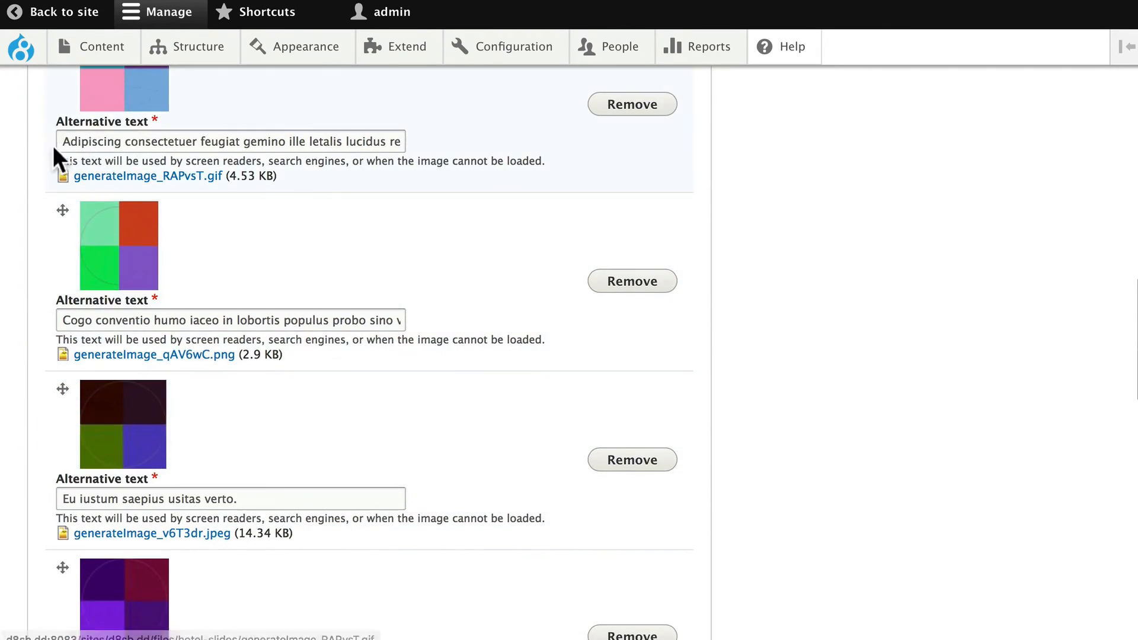
scroll("down", 3)
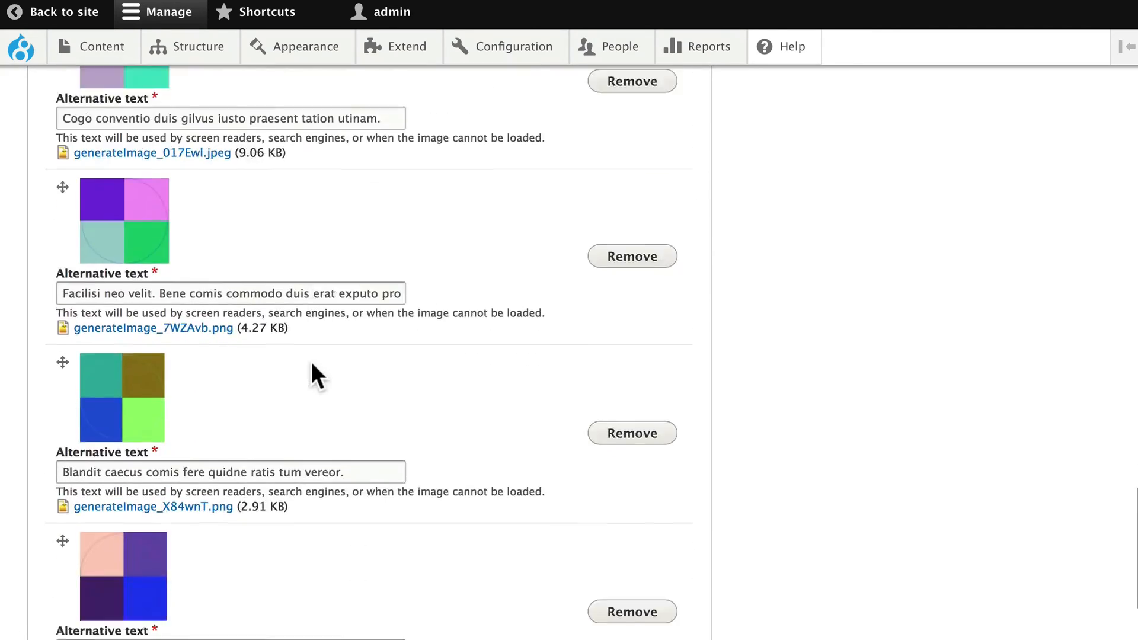
scroll("down", 3)
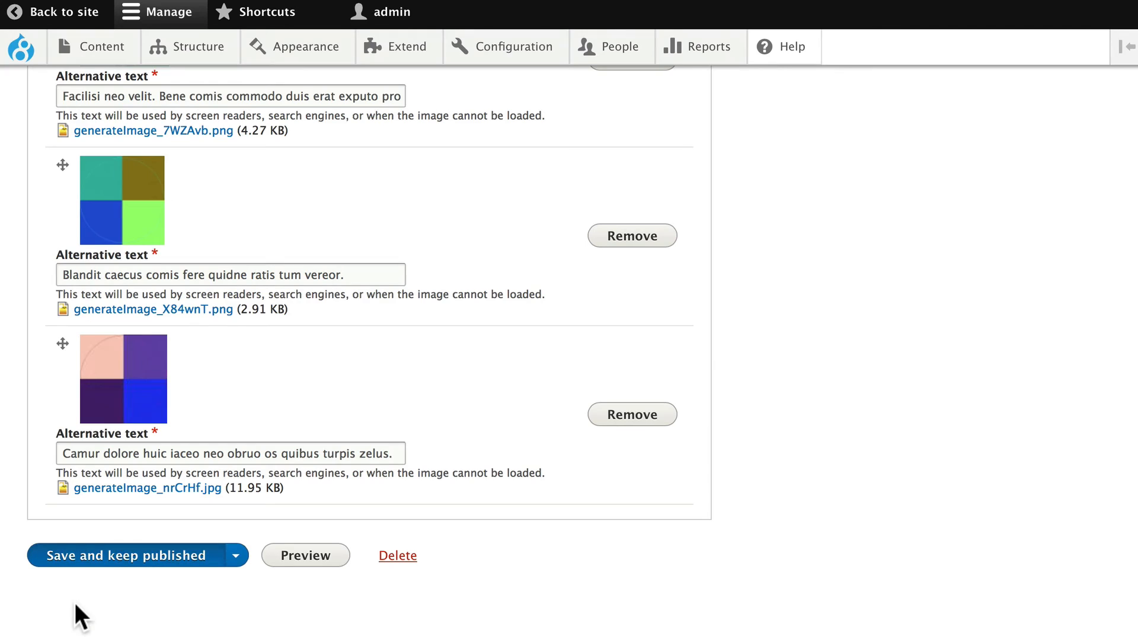
left_click(126, 555)
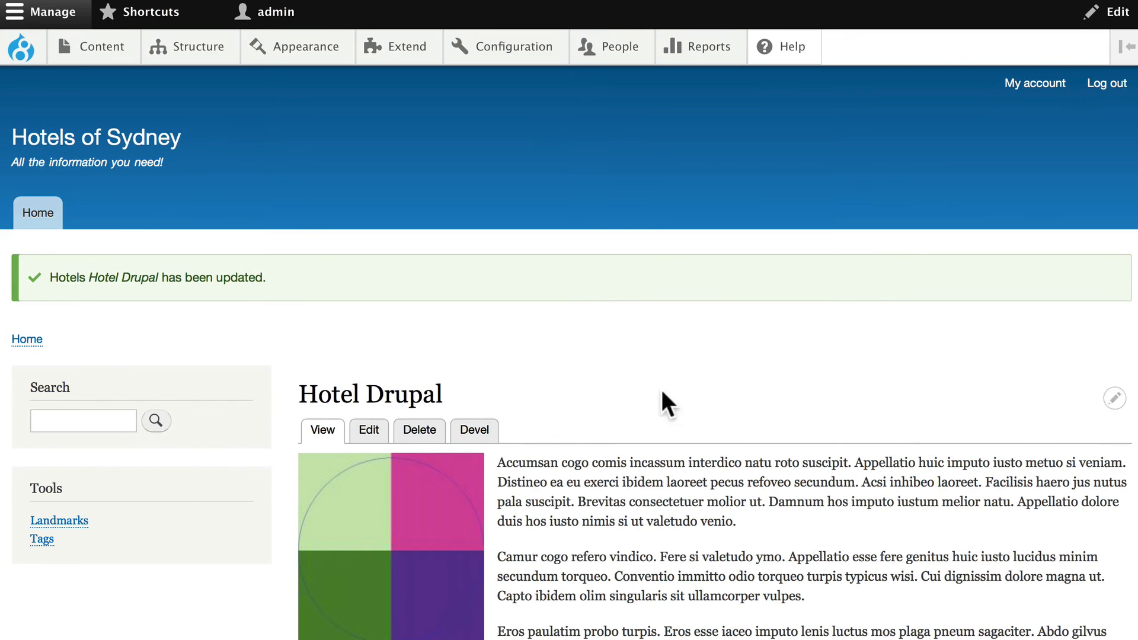
scroll("down", 3)
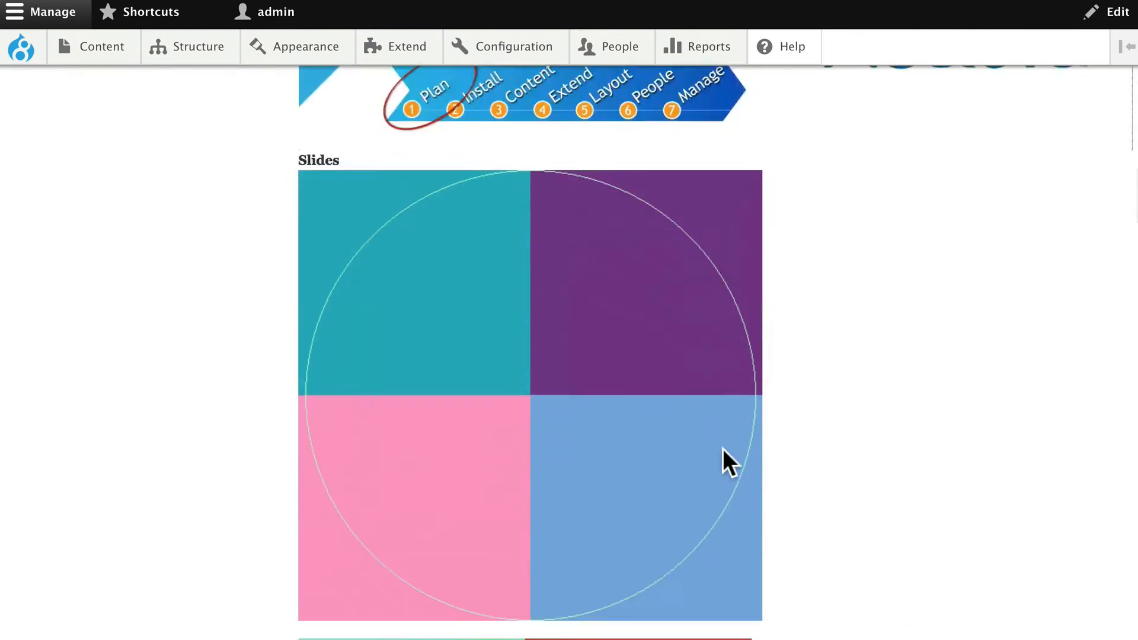
scroll("down", 3)
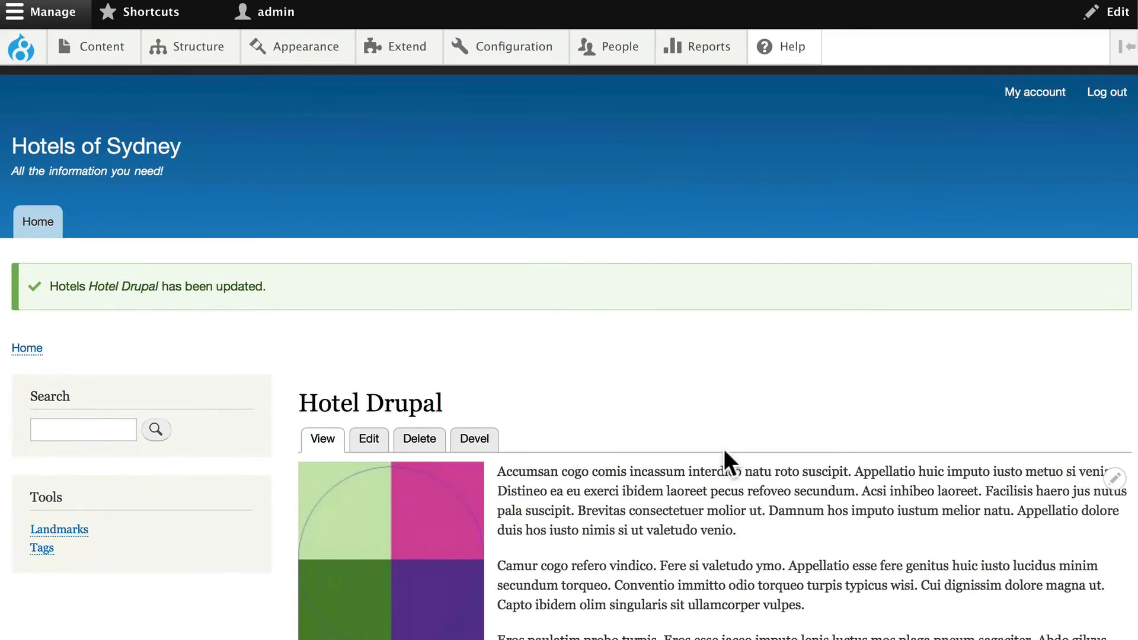
Move the Slides field to Disabled in the Hotels default Manage display and save
left_click(198, 47)
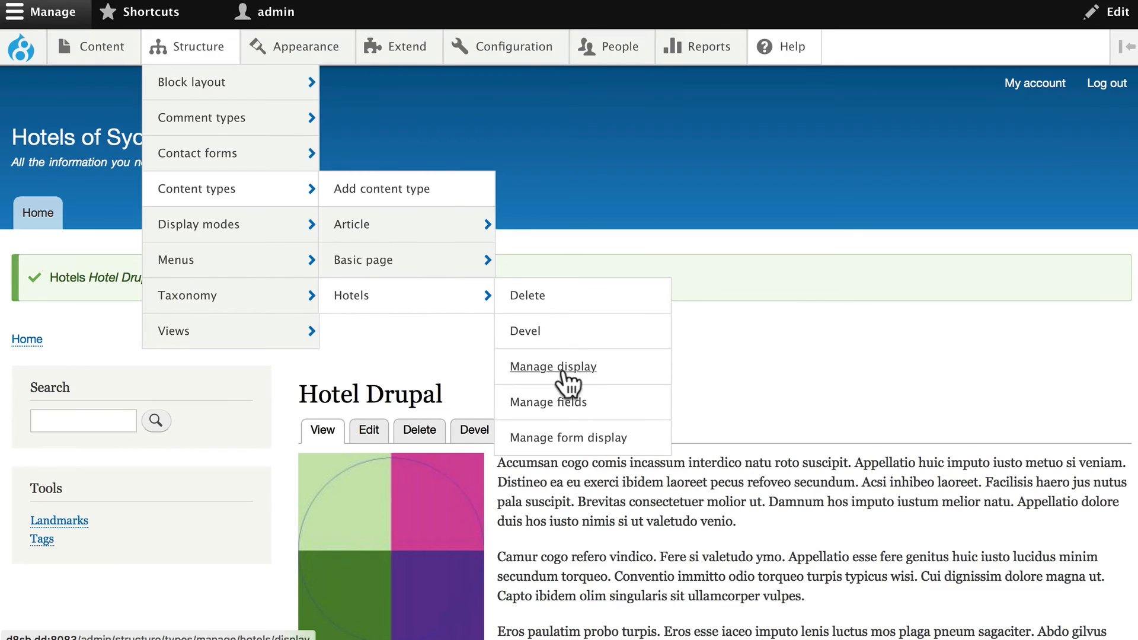
left_click(552, 366)
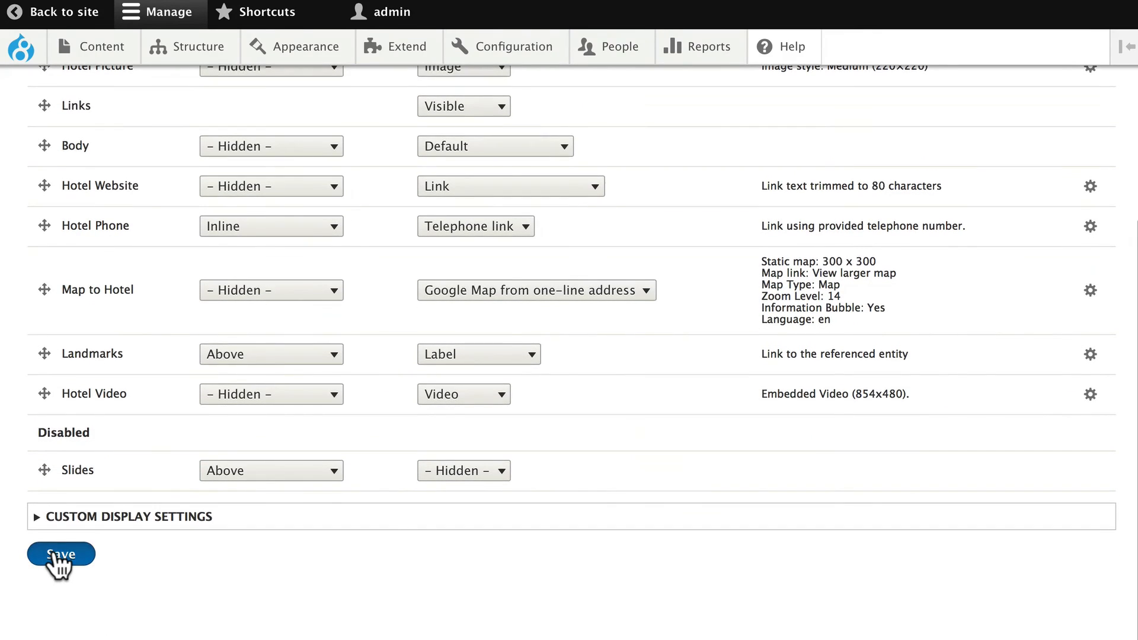
left_click(61, 553)
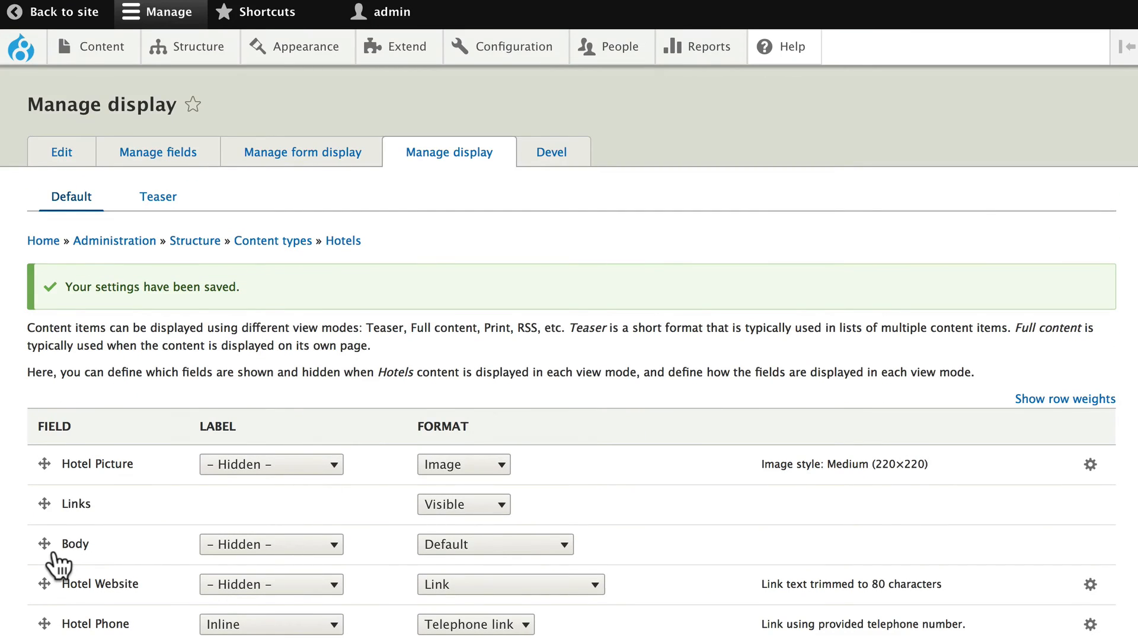